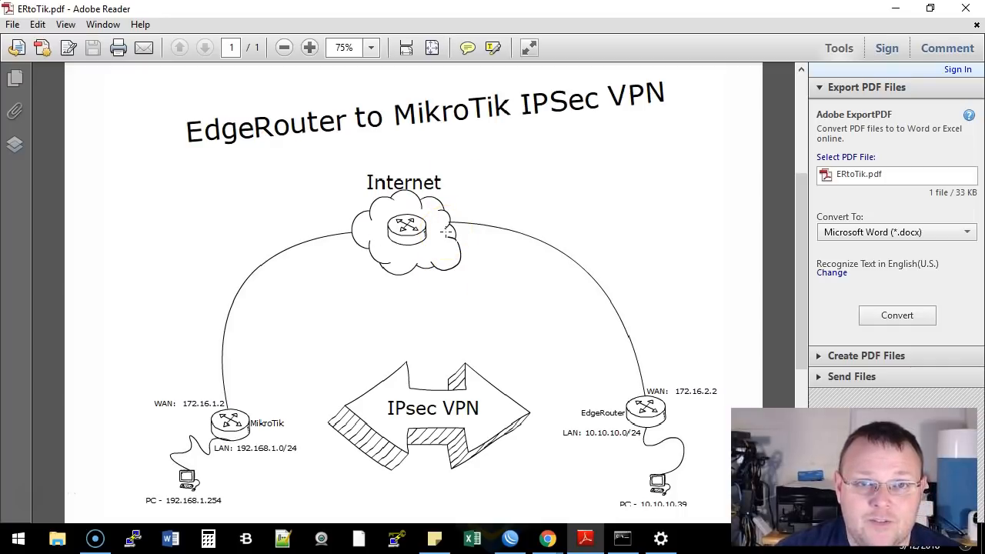
# - Log in to the first EdgeRouter's EdgeMAX page at 192.168.68.1
pyautogui.click(403, 225)
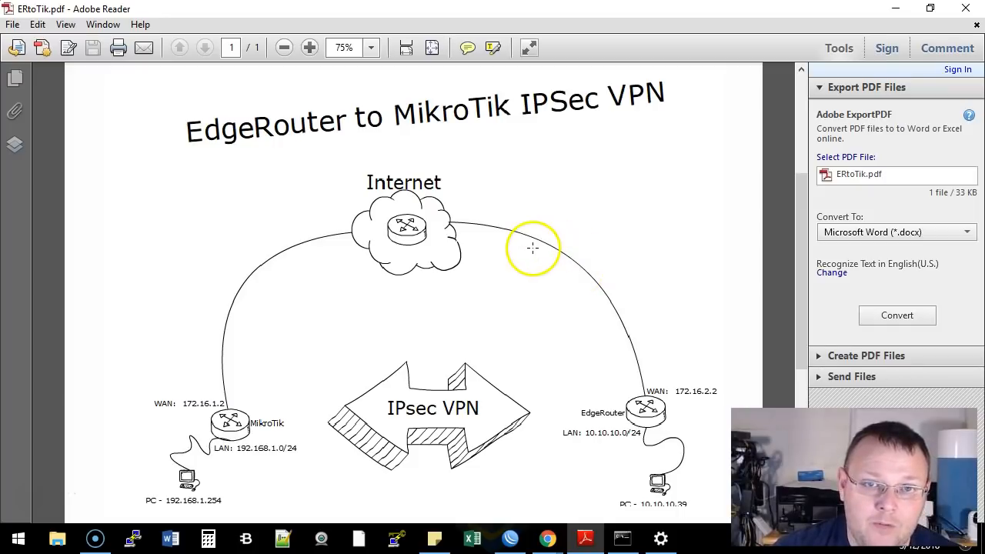
pyautogui.moveTo(253, 440)
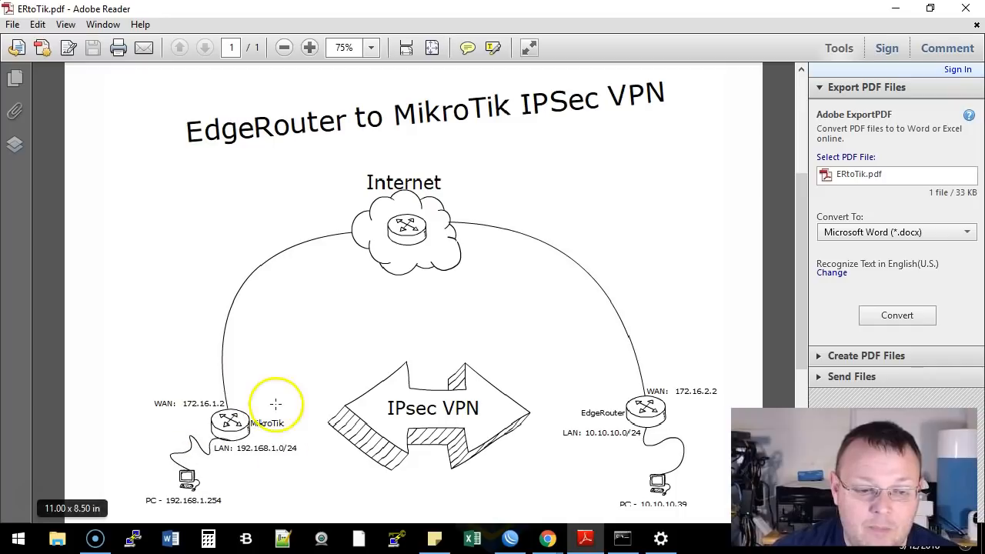
pyautogui.moveTo(215, 496)
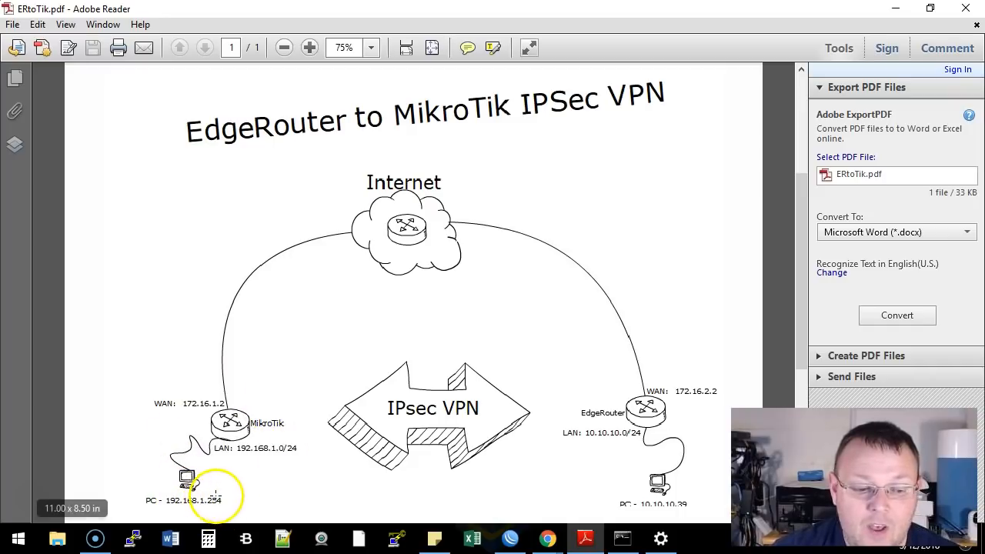
pyautogui.moveTo(303, 437)
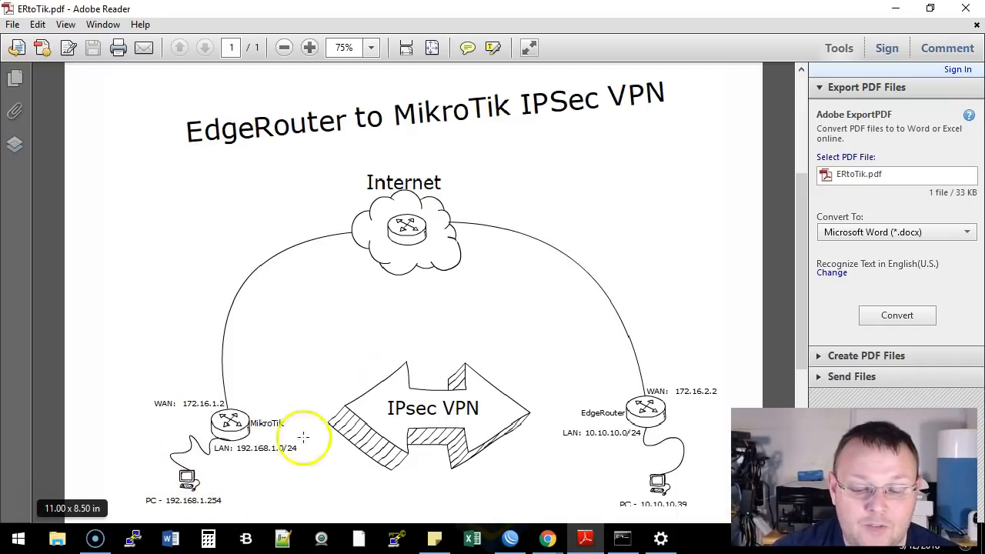
pyautogui.moveTo(647, 408)
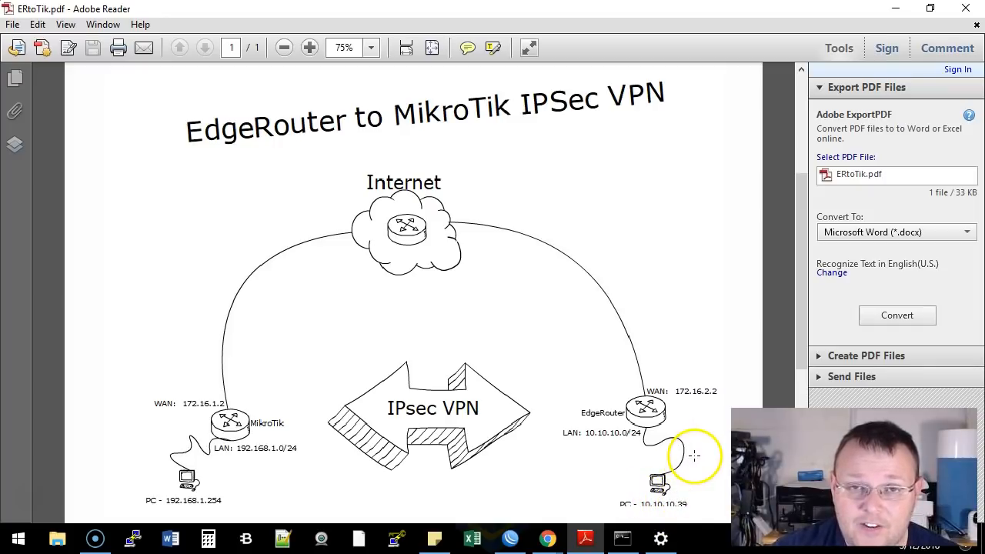
pyautogui.moveTo(634, 408)
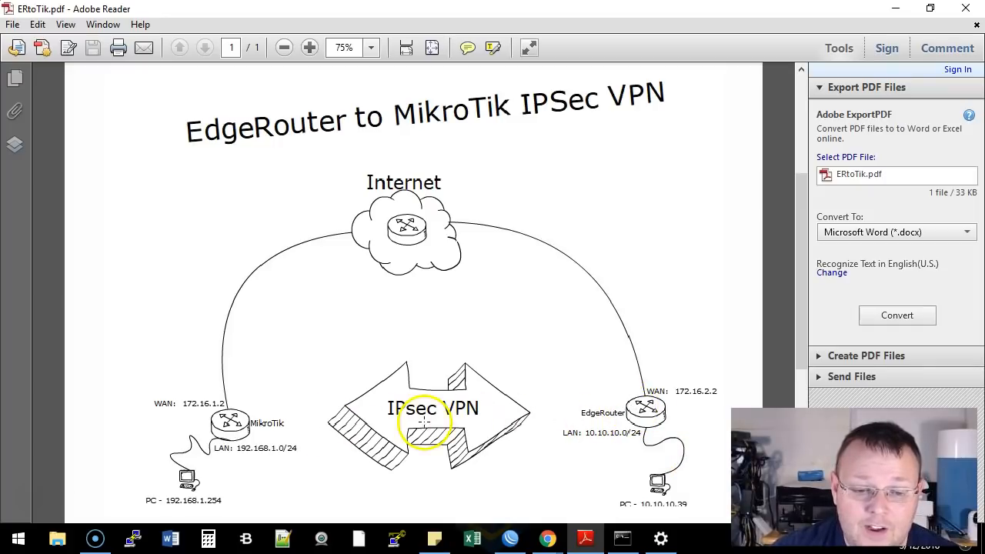
pyautogui.moveTo(216, 408)
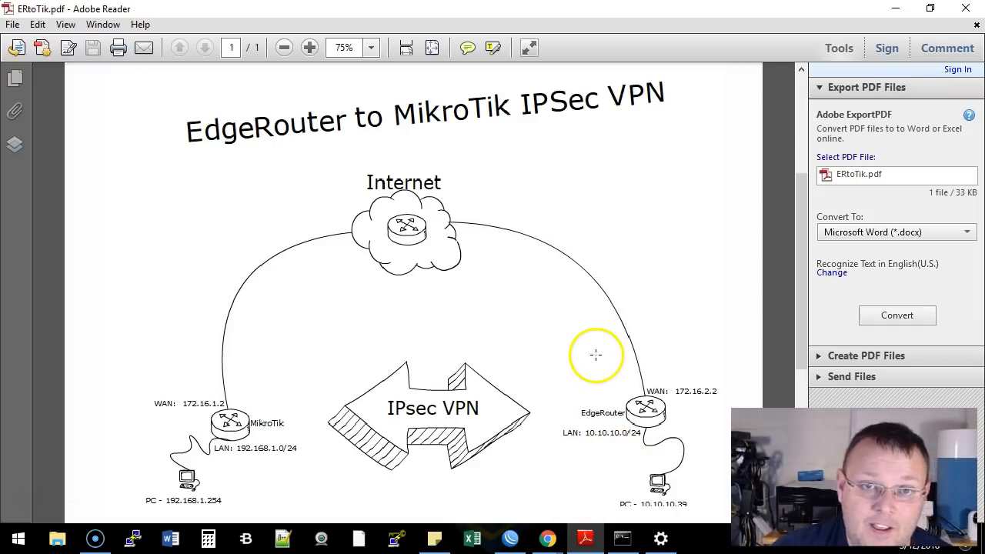
pyautogui.moveTo(28, 492)
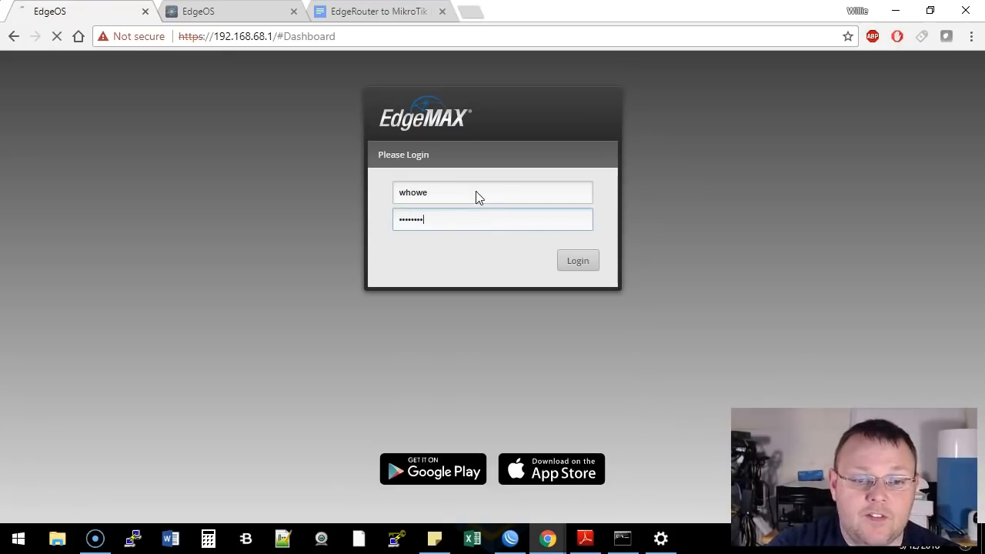
pyautogui.click(579, 260)
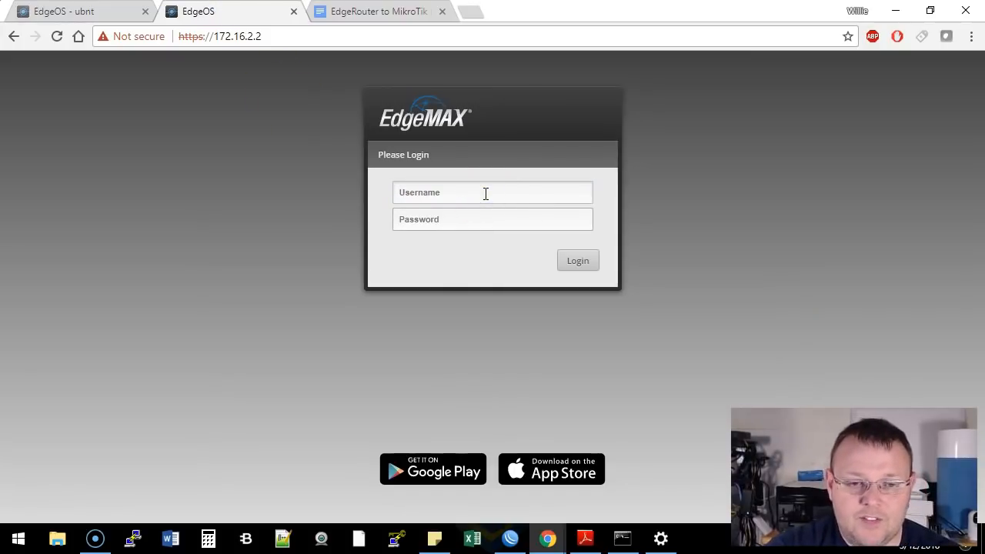
# - Log in to 172.16.2.2, hide the distribution chart, check DHCP Server services, and return to the dashboard
pyautogui.click(577, 260)
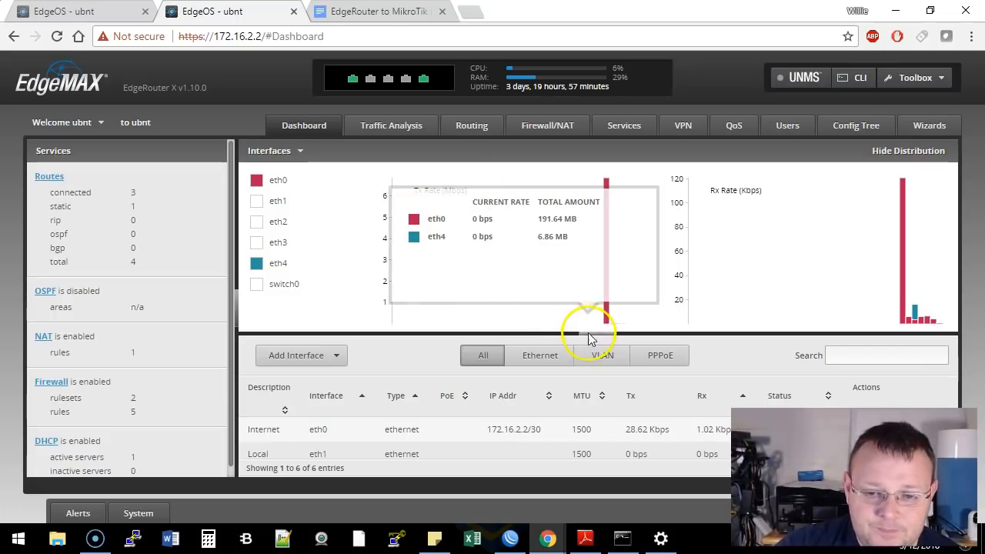
pyautogui.click(908, 151)
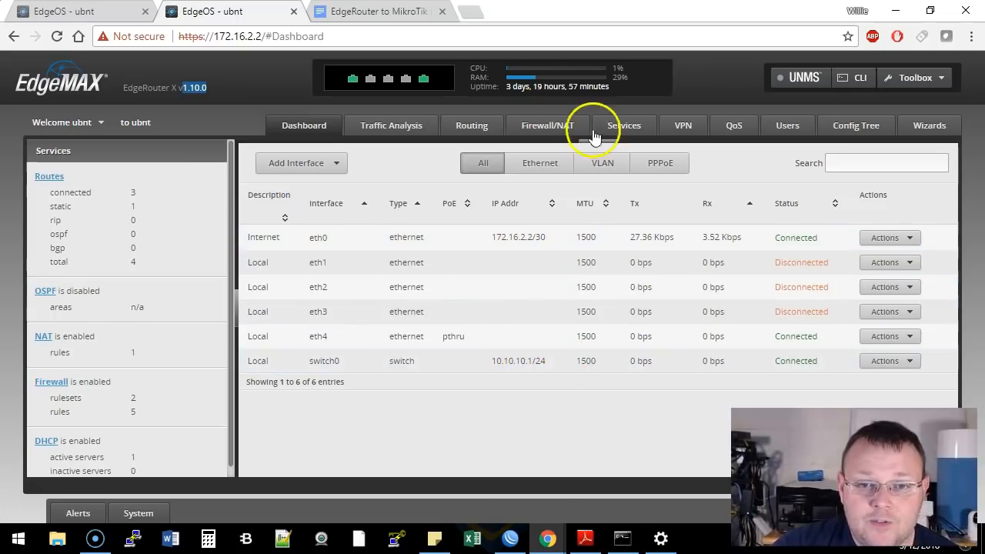
pyautogui.click(625, 125)
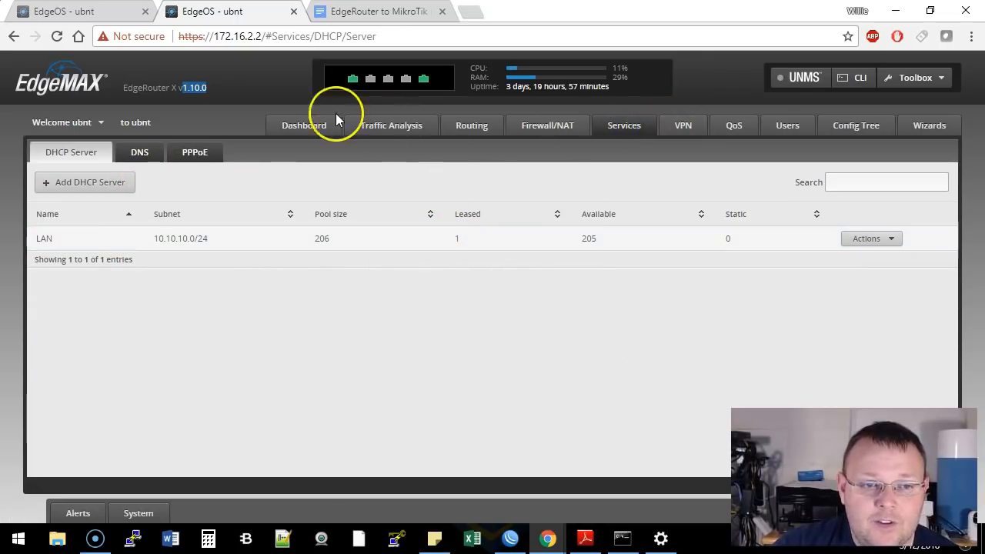
pyautogui.click(302, 125)
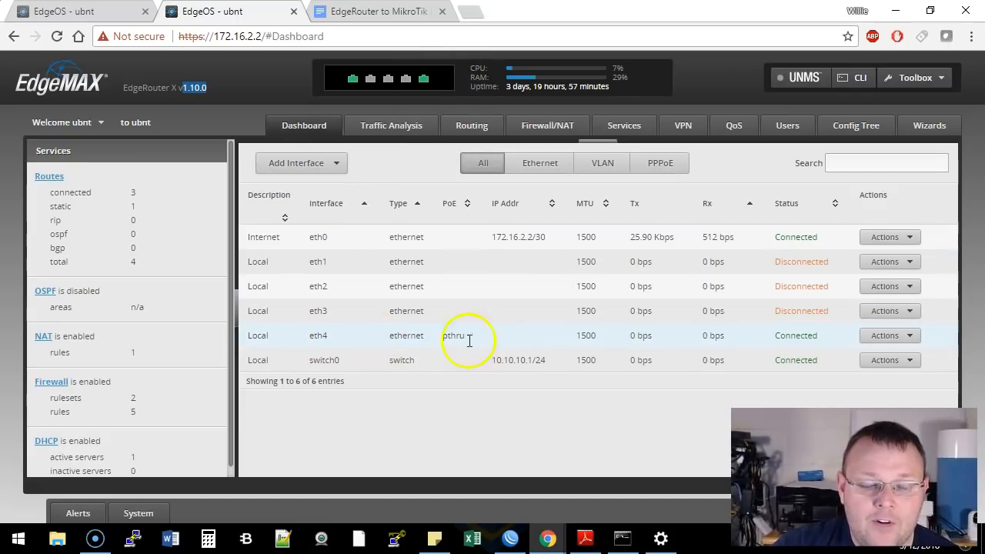
pyautogui.moveTo(421, 80)
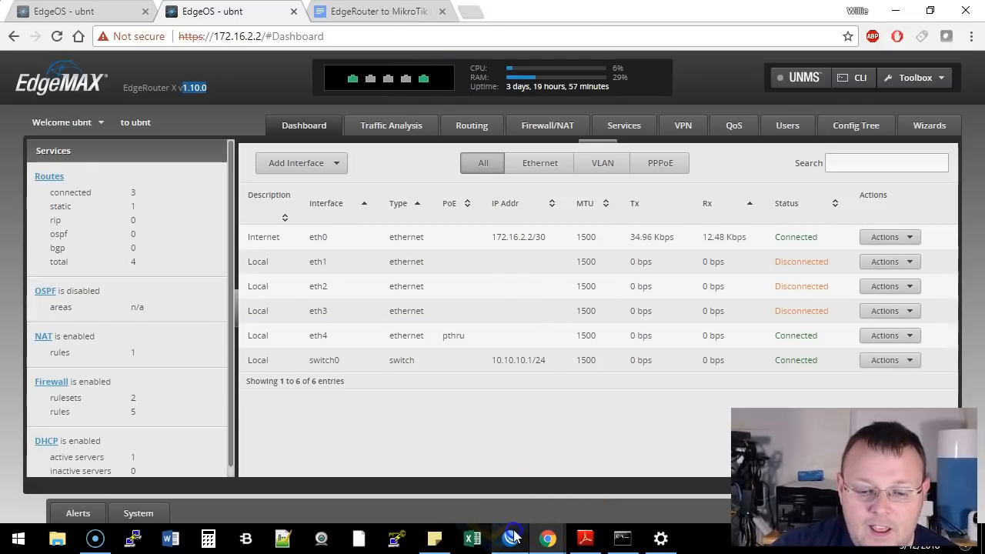
# - Connect WinBox to the MikroTik neighbor at 192.168.1.1 as admin
pyautogui.click(511, 539)
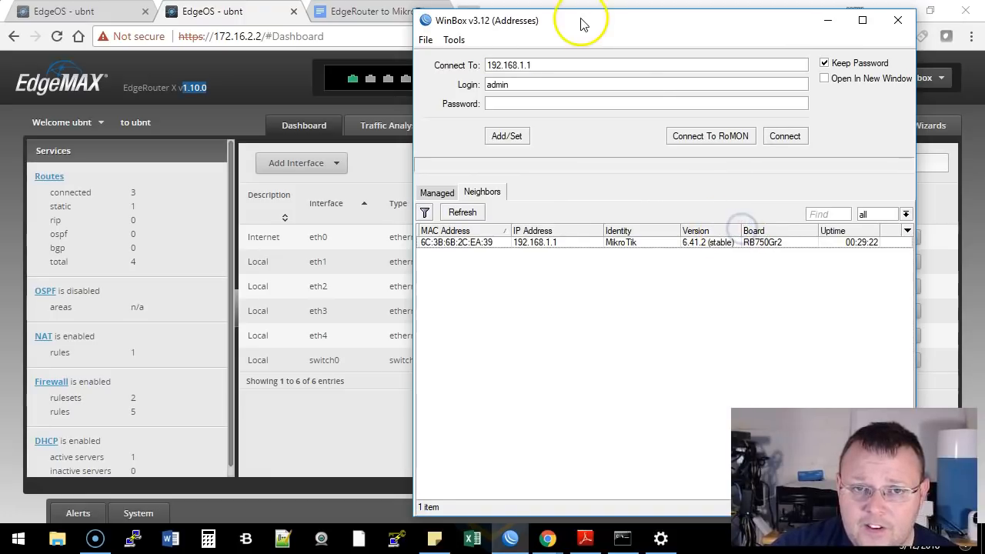
pyautogui.moveTo(582, 22); pyautogui.dragTo(477, 17)
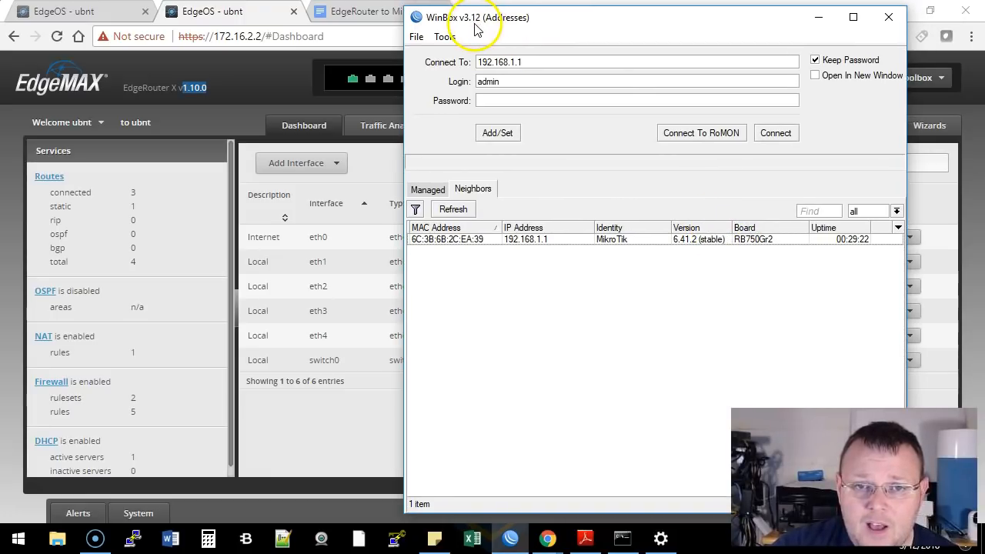
pyautogui.moveTo(594, 37)
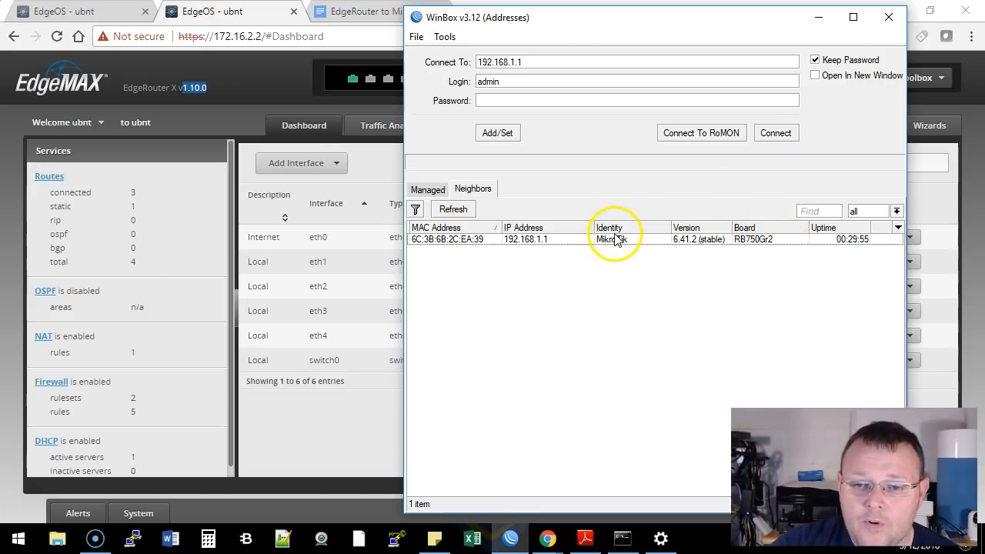
pyautogui.click(776, 132)
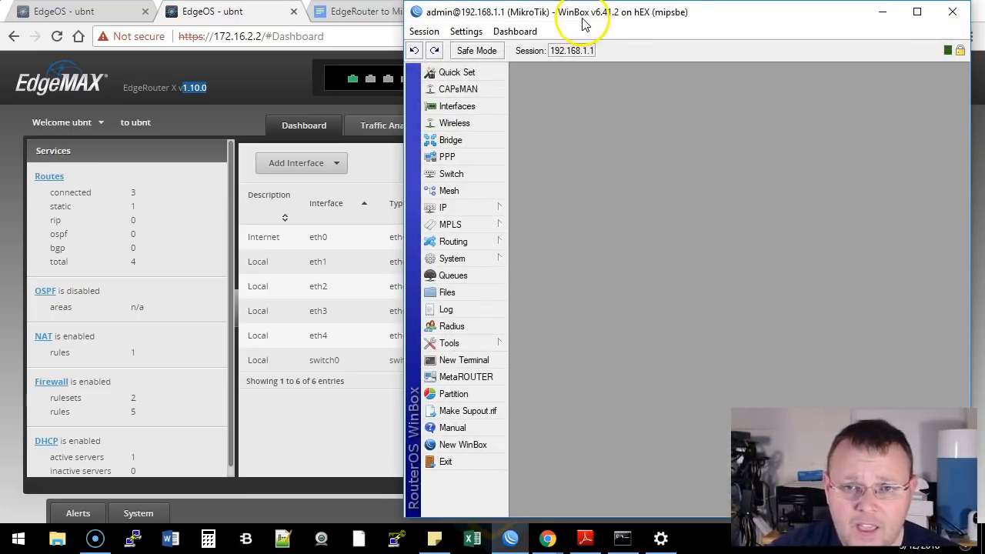
# - View Quick Set showing WAN 172.16.1.2/24 and LAN 192.168.1.1/24
pyautogui.click(458, 72)
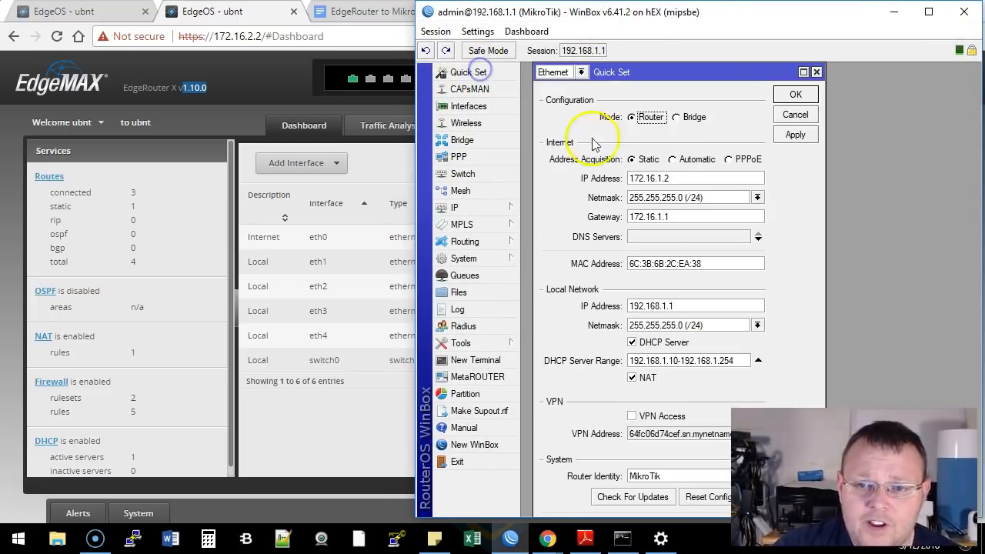
pyautogui.moveTo(804, 208)
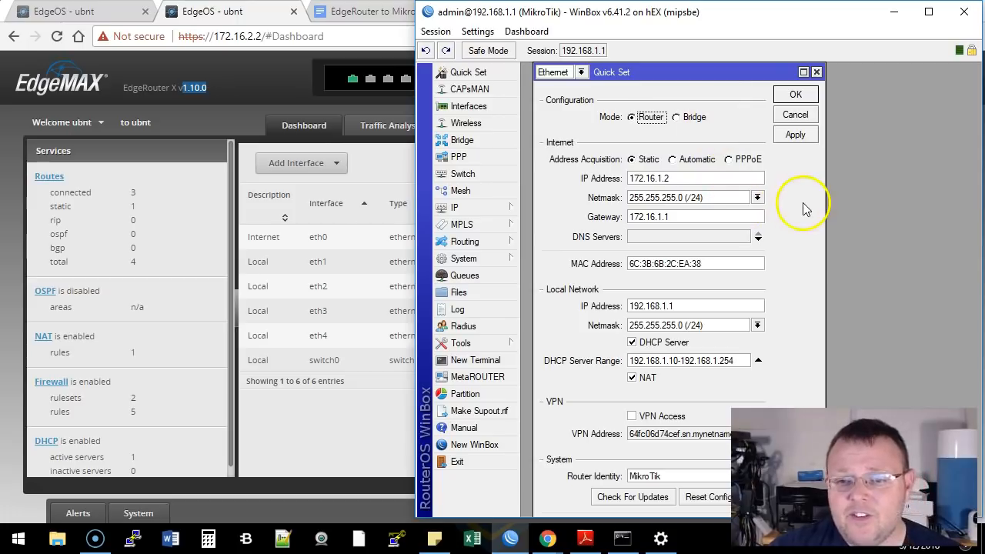
pyautogui.click(683, 178)
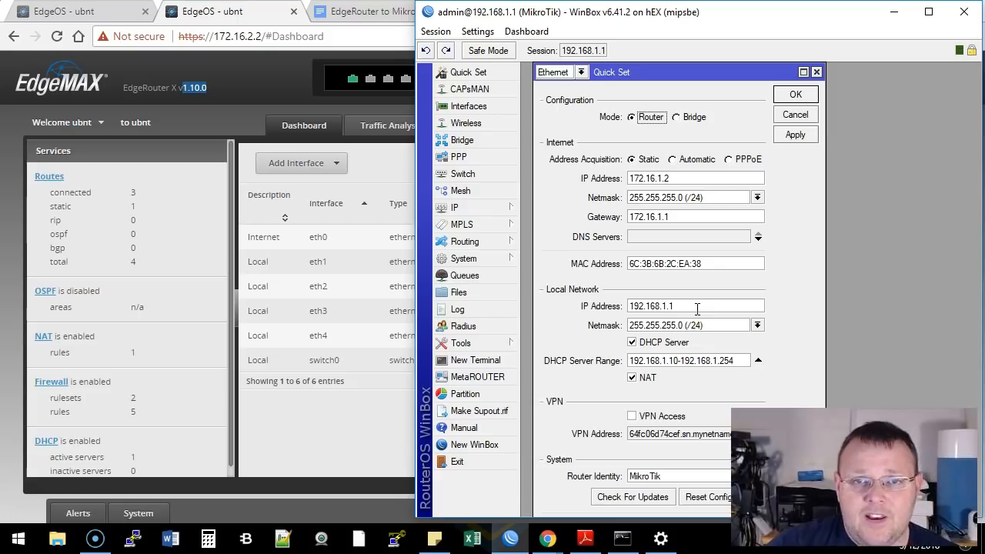
pyautogui.click(695, 305)
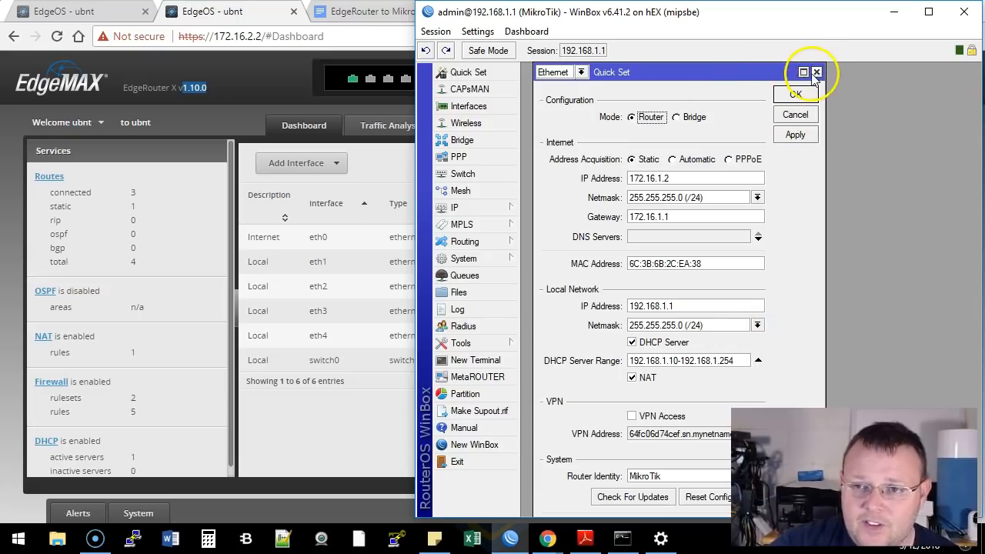
# - Close the Quick Set window before starting the continuous ping to 10.10.10.39
pyautogui.click(834, 72)
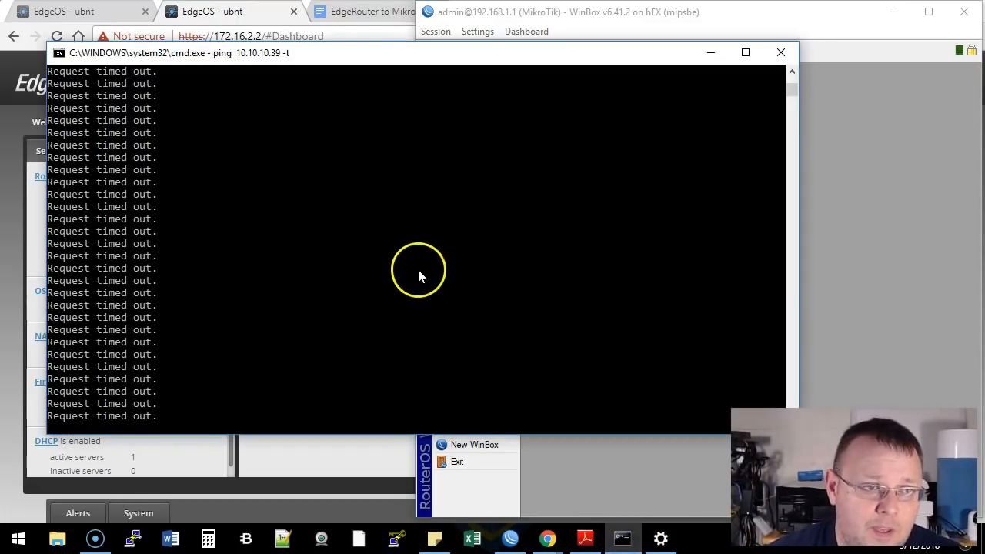
pyautogui.moveTo(363, 263)
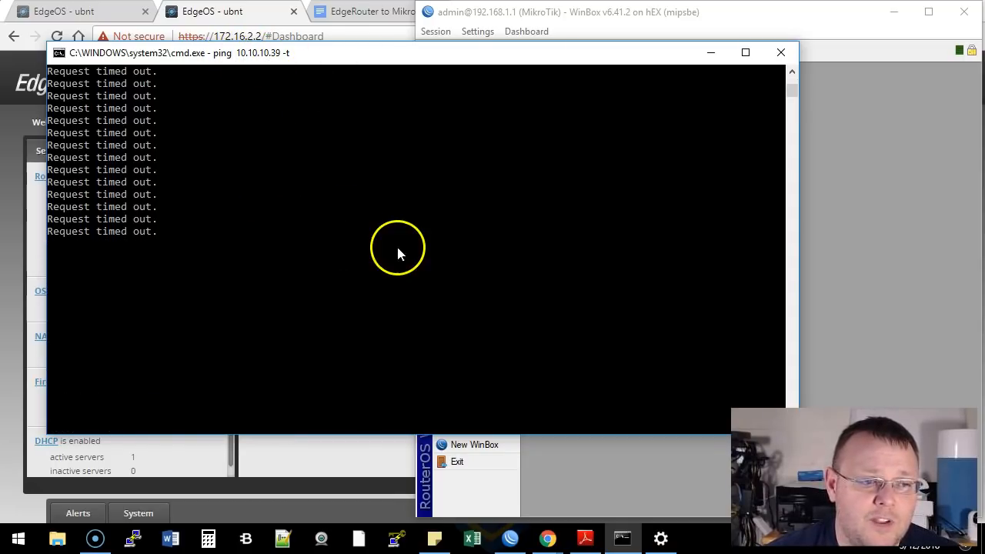
pyautogui.moveTo(187, 111)
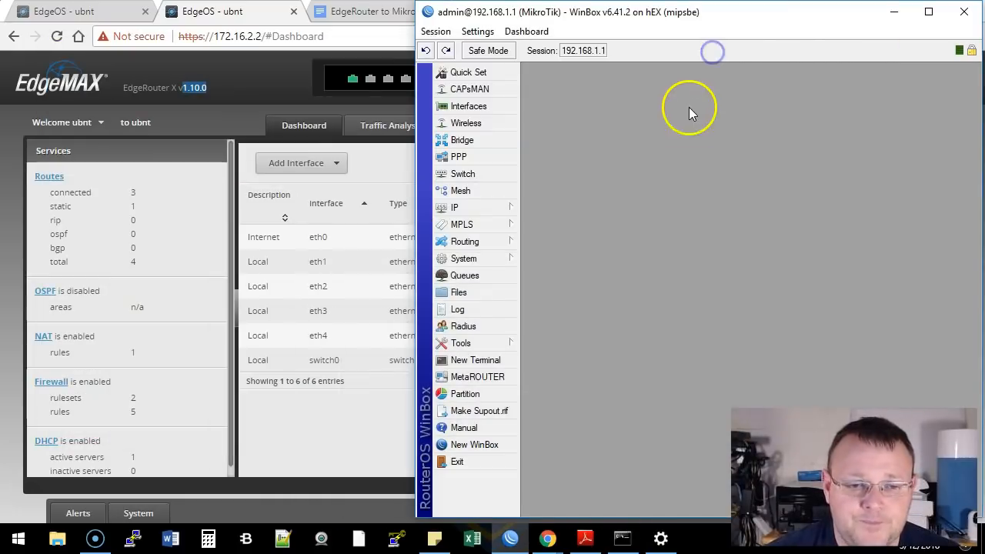
pyautogui.moveTo(529, 79)
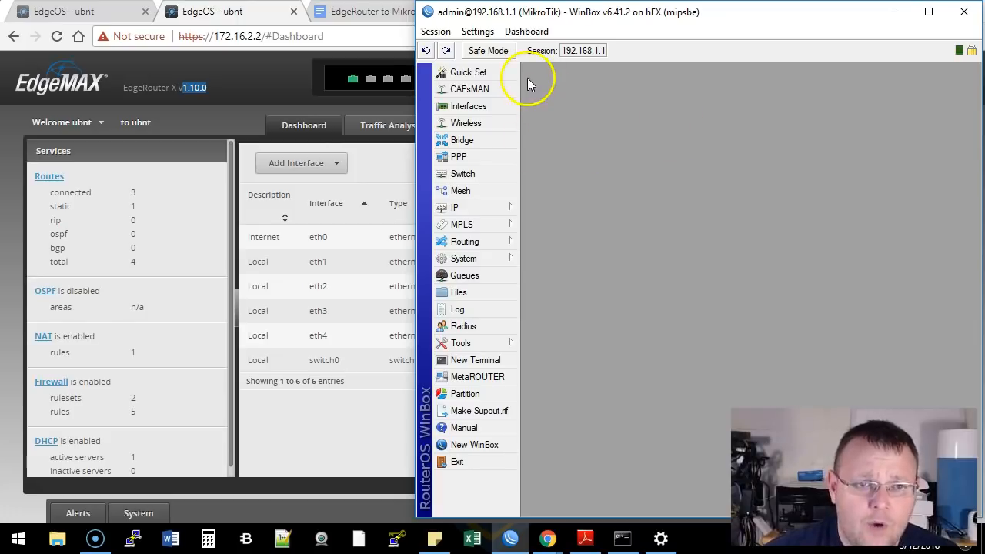
# - Copy the preshared key from the EdgeRouter to MikroTik IPsec notes in Google Docs
pyautogui.click(369, 11)
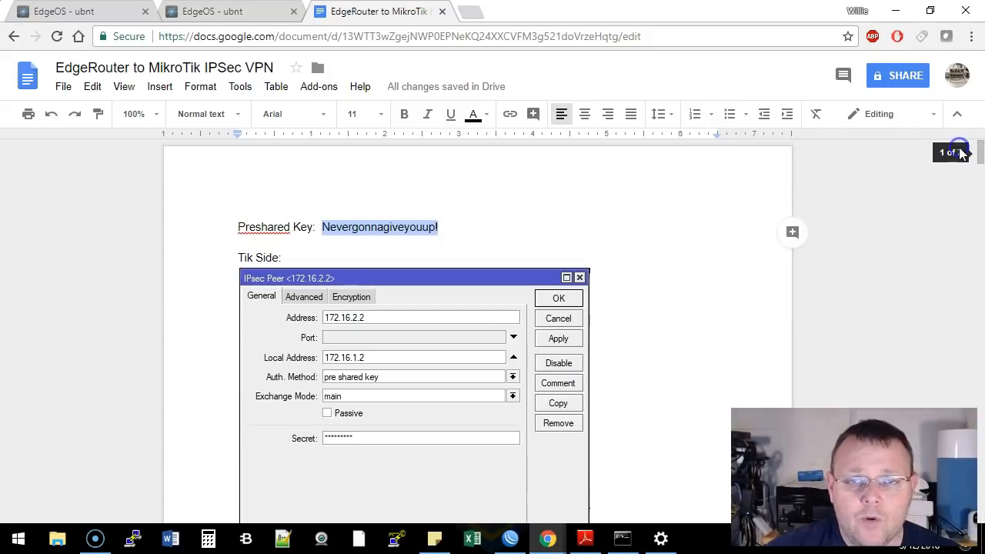
pyautogui.moveTo(785, 363)
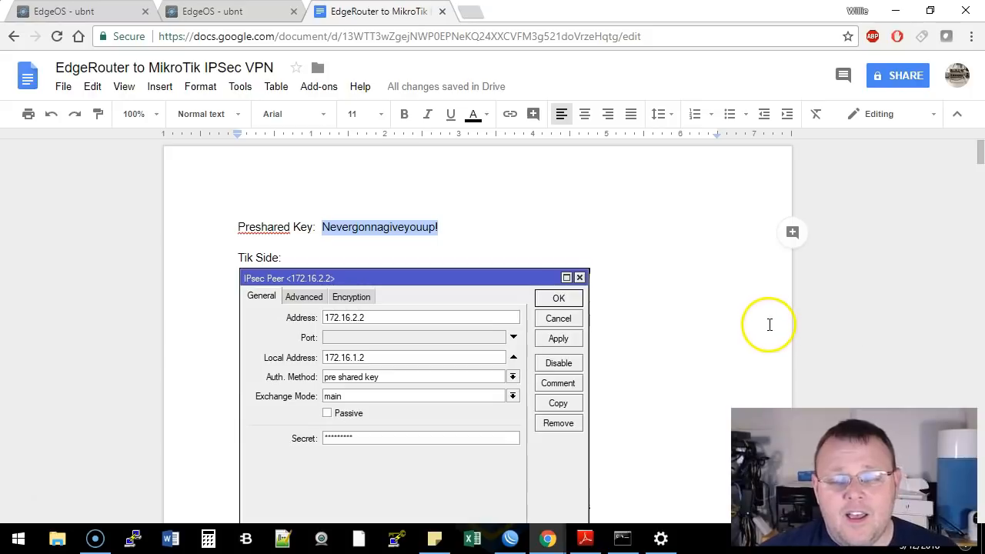
pyautogui.moveTo(772, 324)
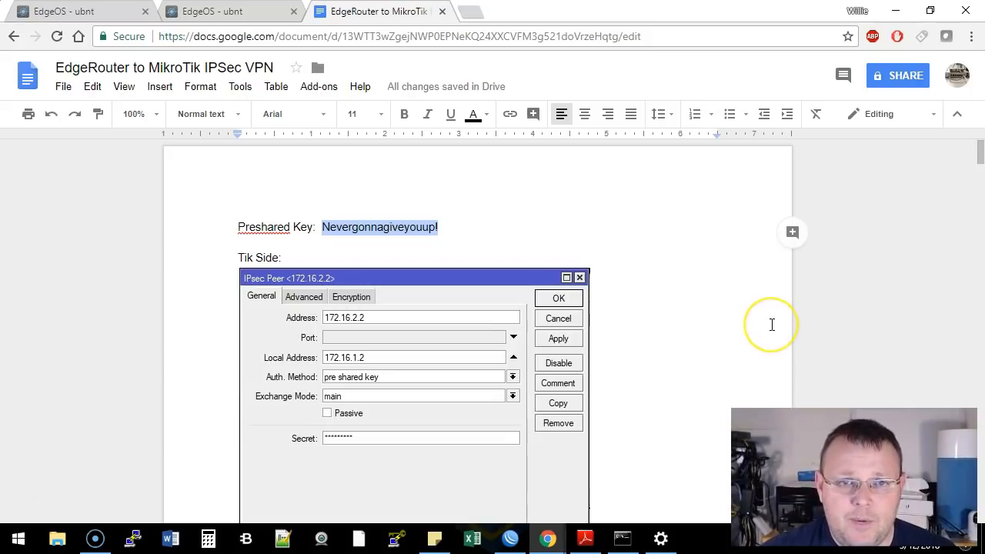
pyautogui.moveTo(772, 324)
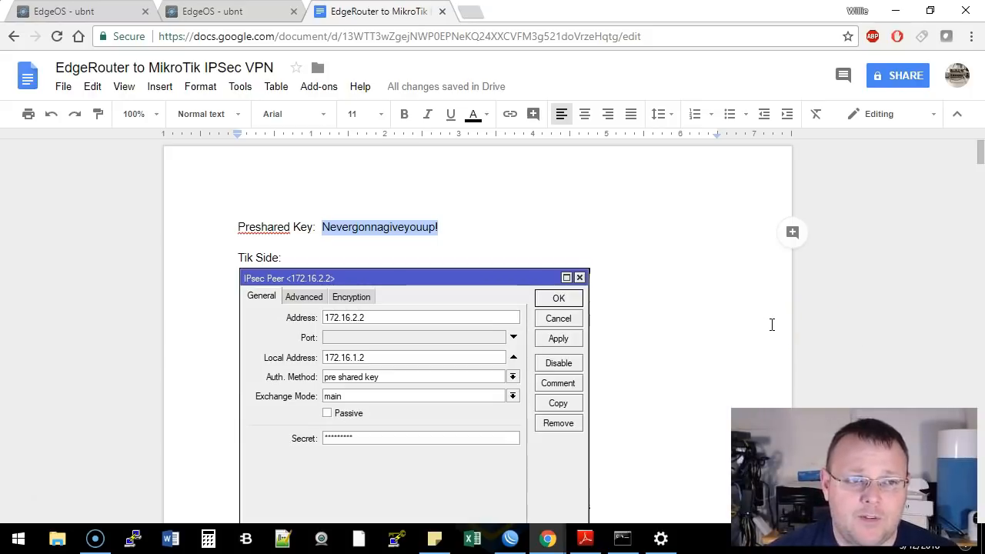
pyautogui.moveTo(755, 311)
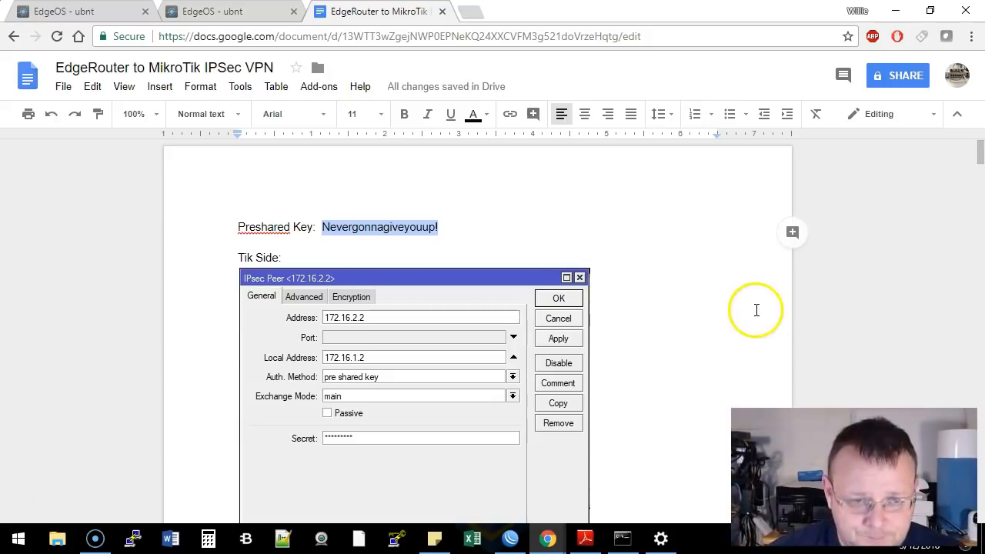
pyautogui.rightClick(336, 227)
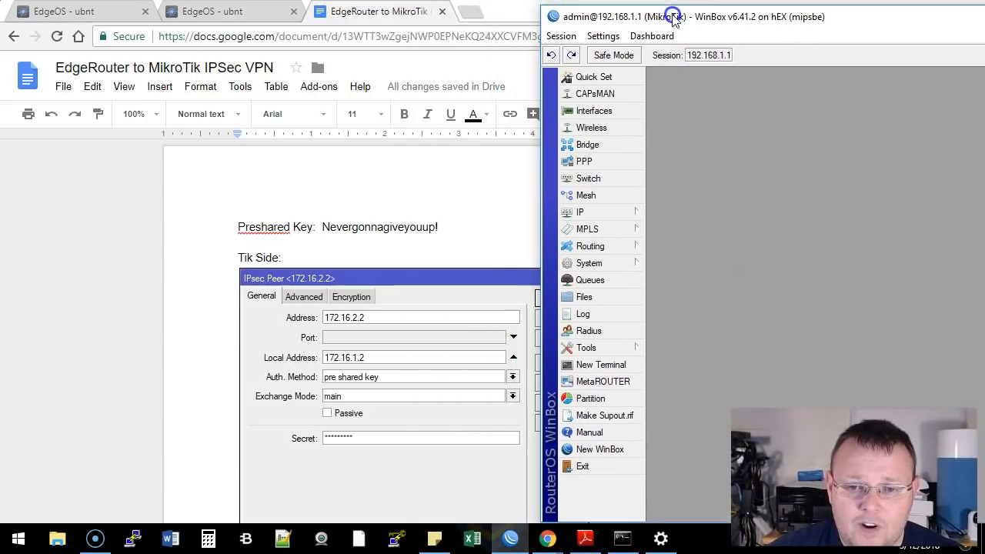
# - Open IP > IPsec and review the Policies list with the default encrypt policy
pyautogui.click(580, 213)
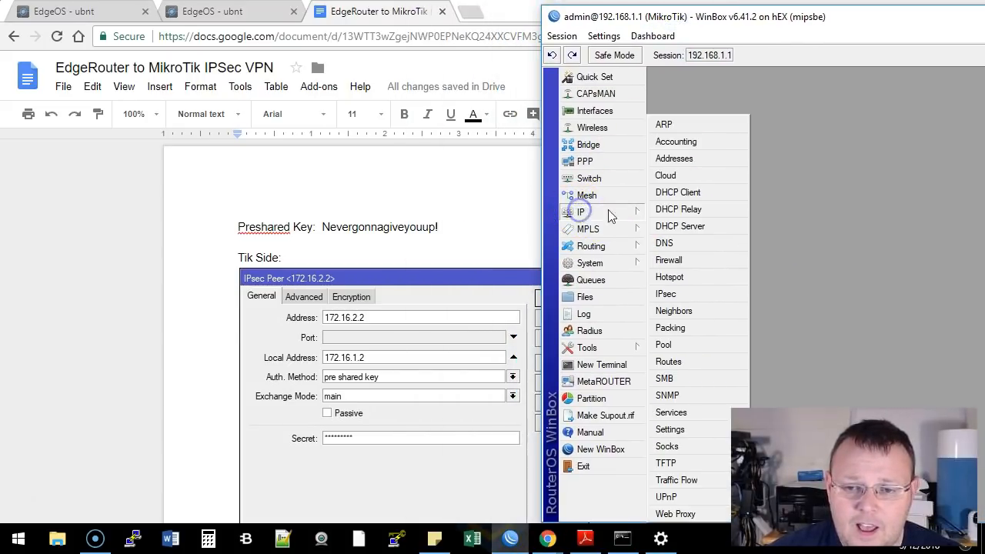
pyautogui.click(666, 294)
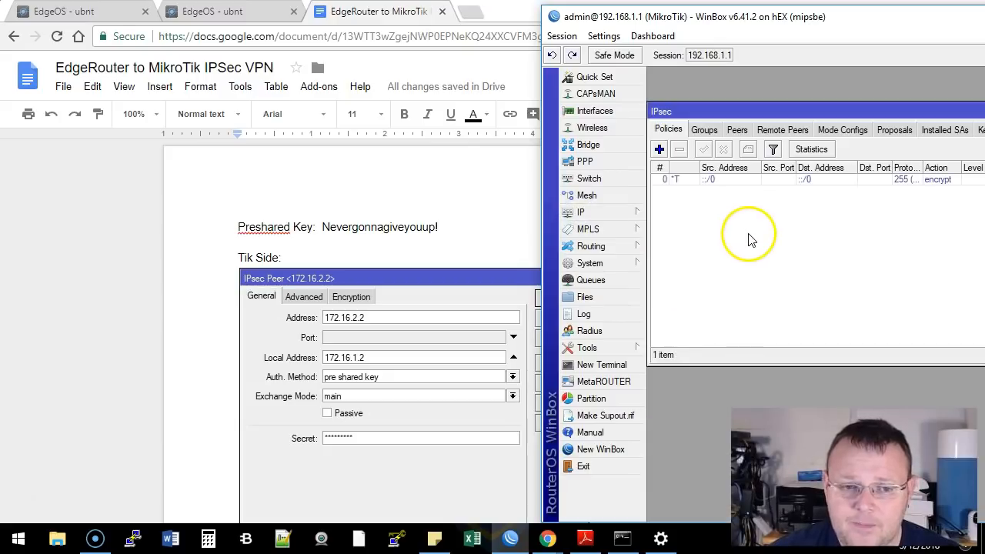
pyautogui.moveTo(351, 278)
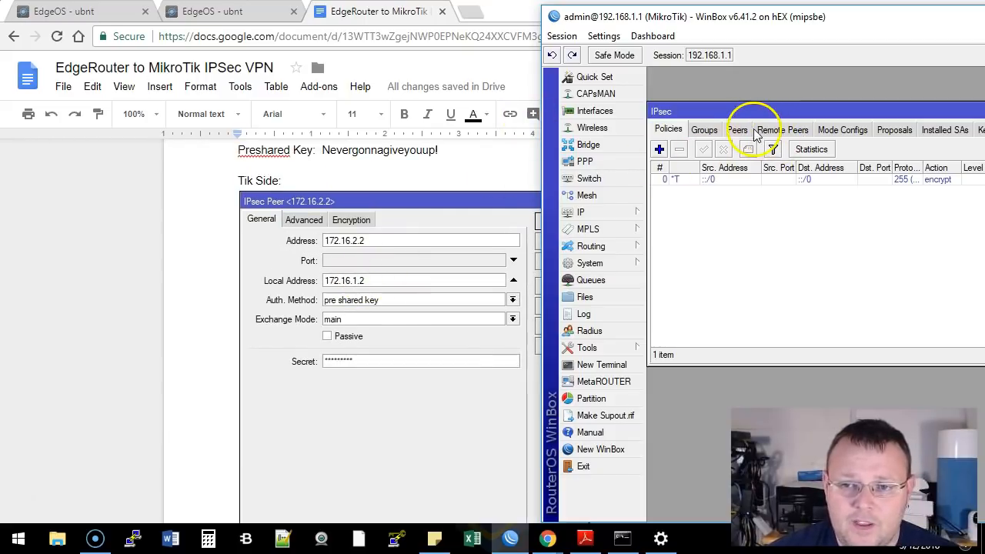
pyautogui.click(735, 130)
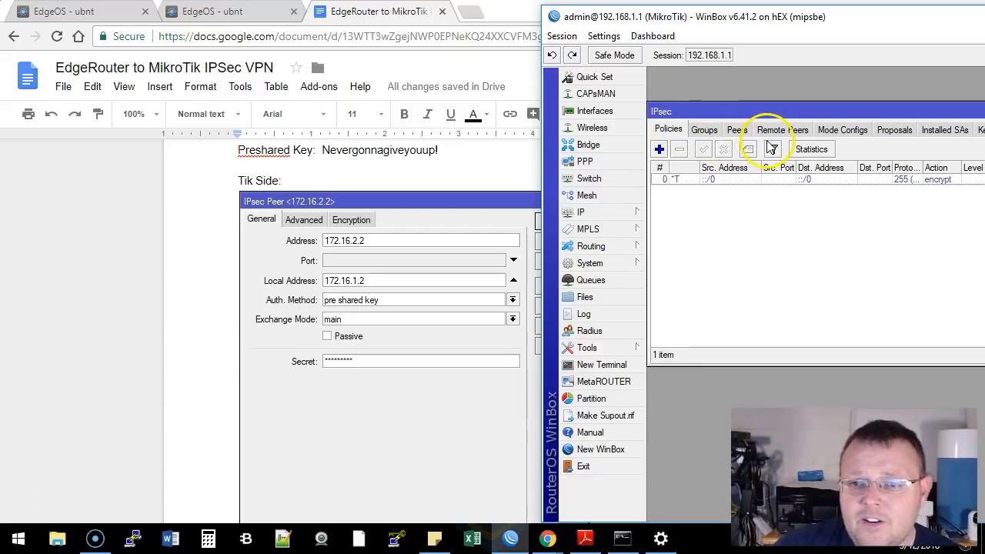
pyautogui.moveTo(814, 146)
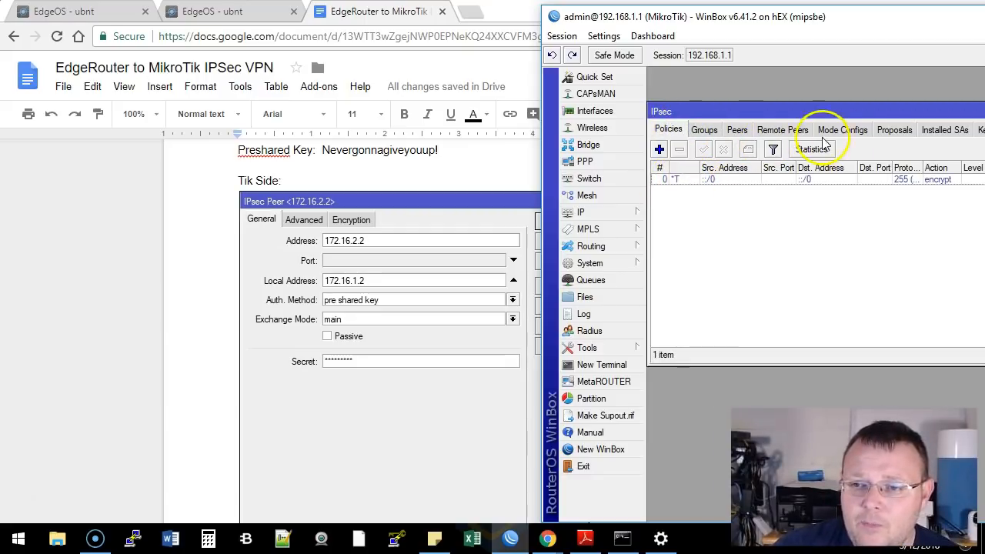
pyautogui.click(894, 129)
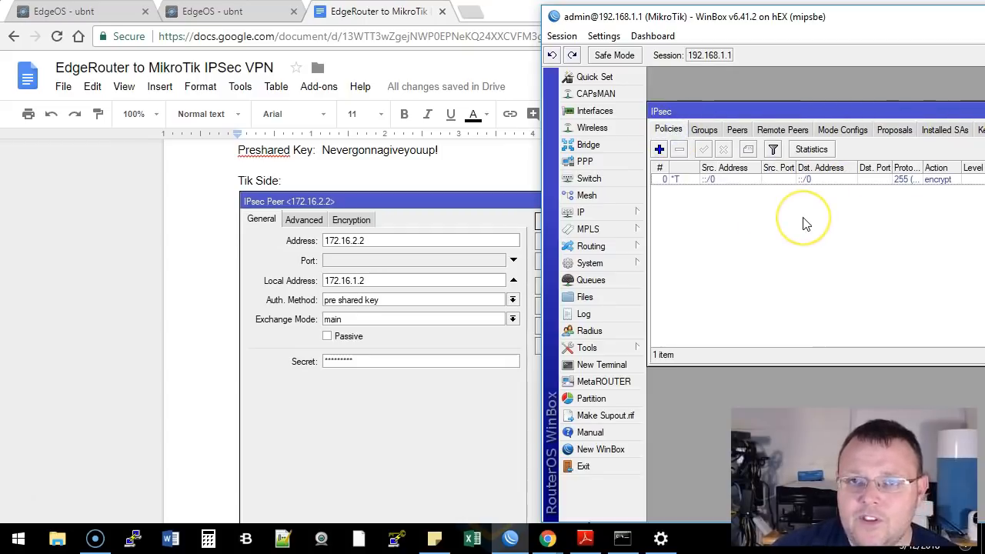
pyautogui.moveTo(751, 187)
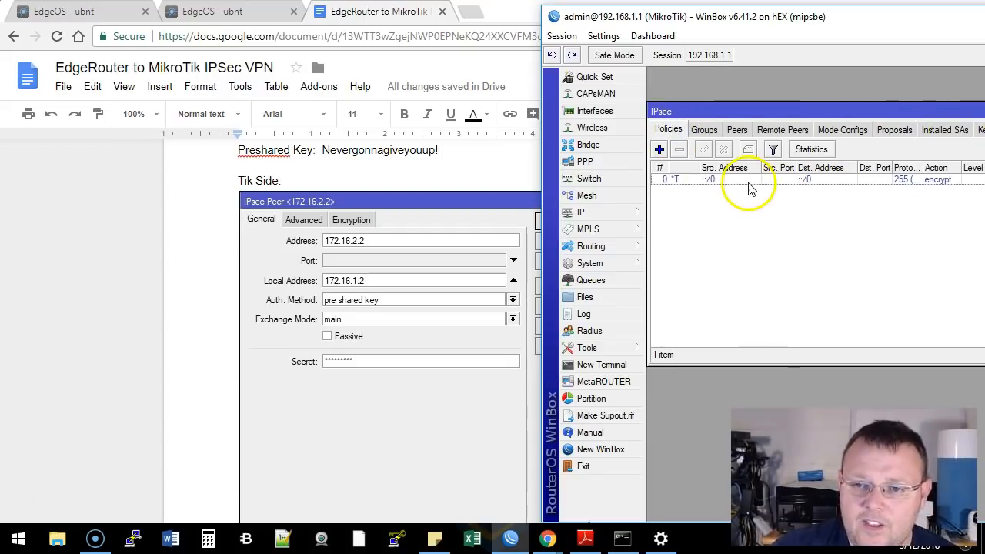
pyautogui.click(720, 178)
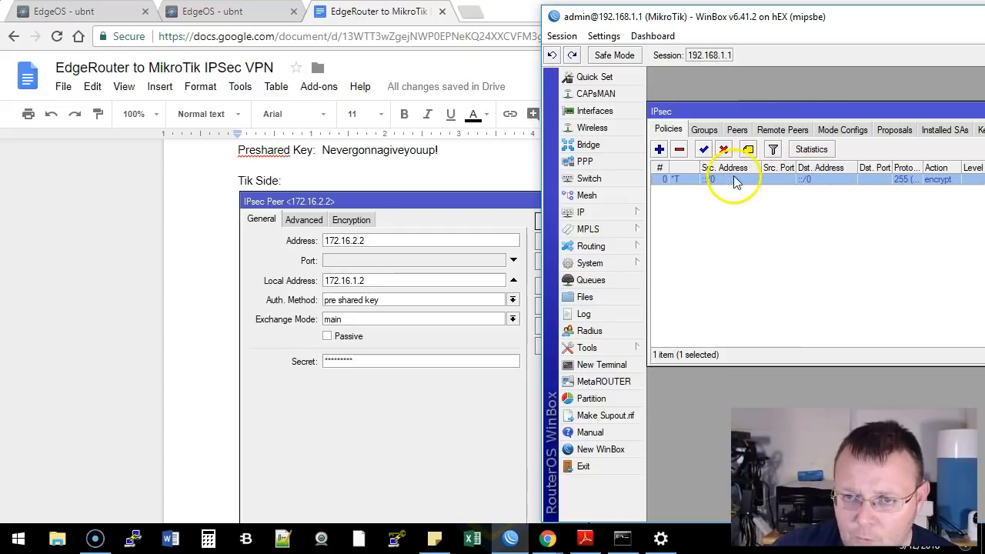
pyautogui.moveTo(837, 129)
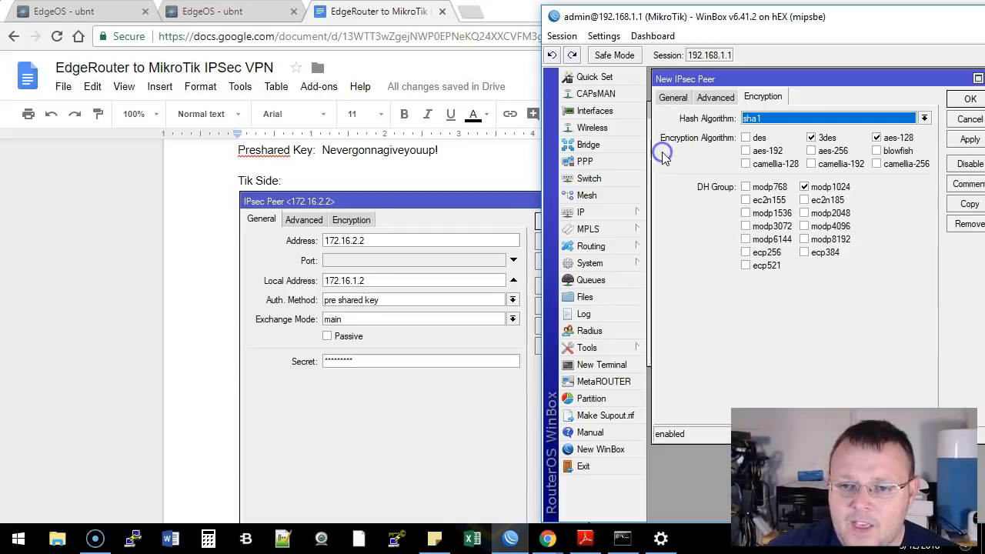
# - Enter peer address 172.16.2.2, port 500 and local address 172.16.1.2 on the General settings
pyautogui.click(672, 95)
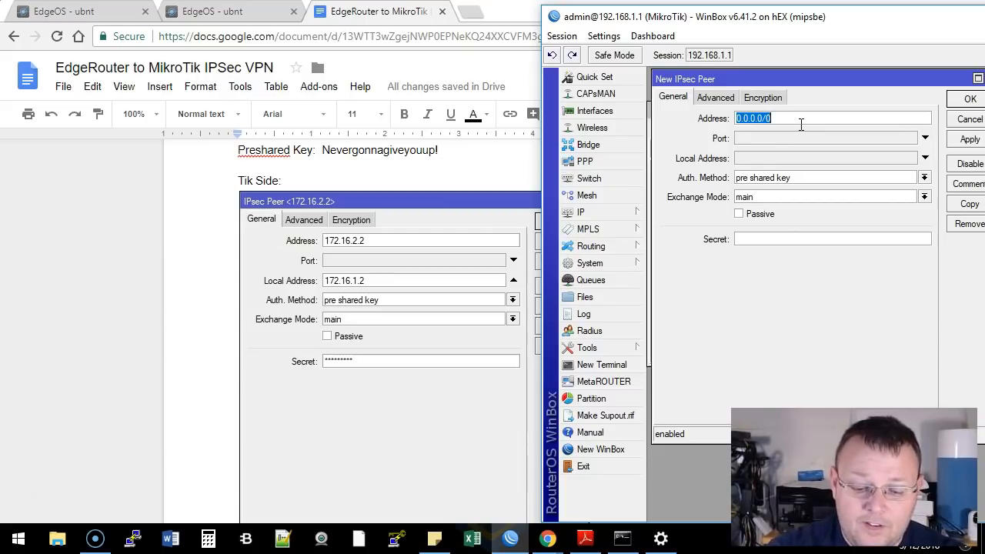
pyautogui.write('172.16.2.2')
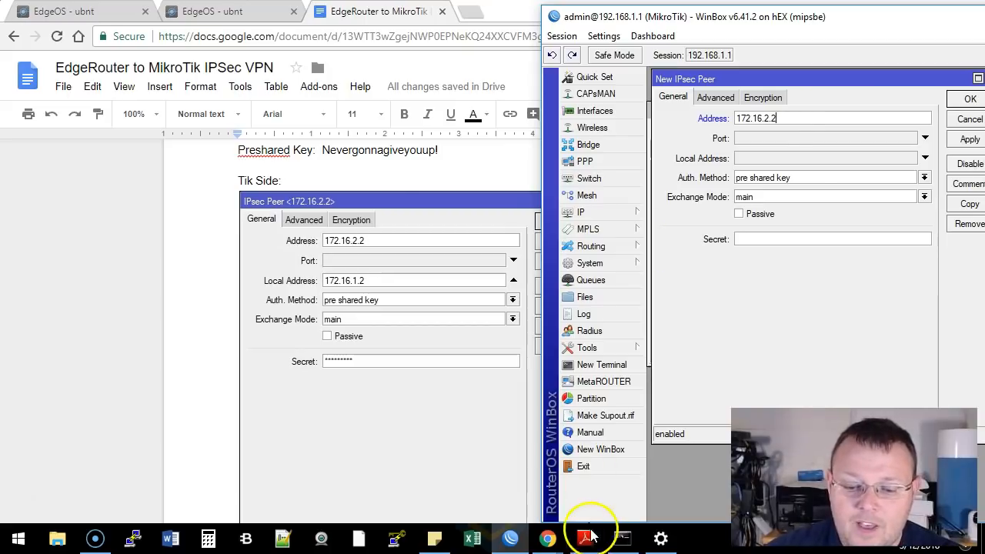
pyautogui.click(585, 539)
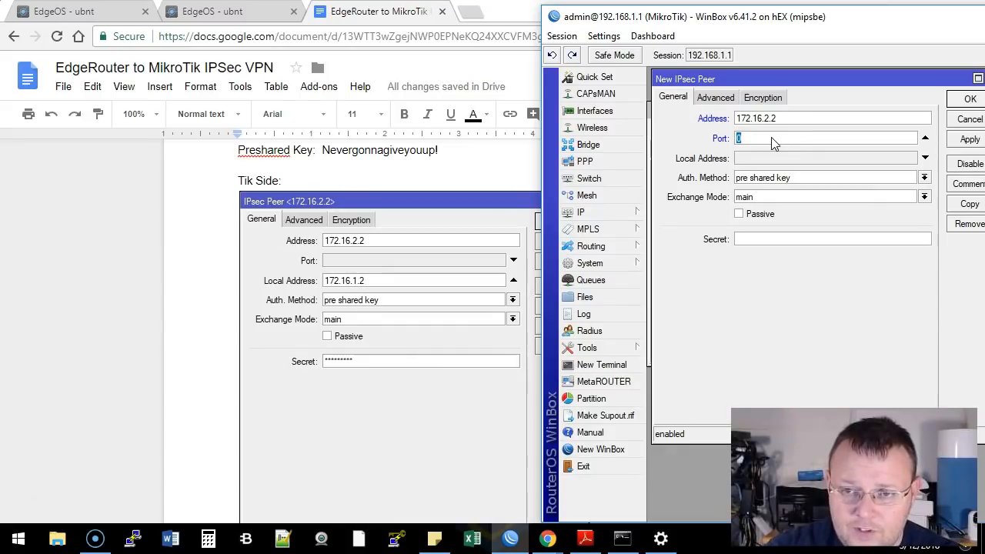
pyautogui.write('5')
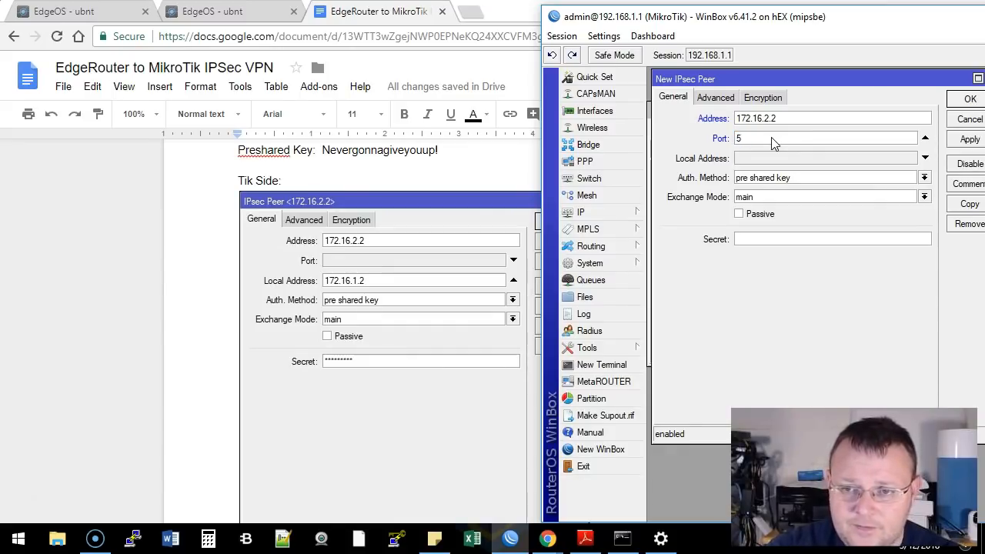
pyautogui.write('00')
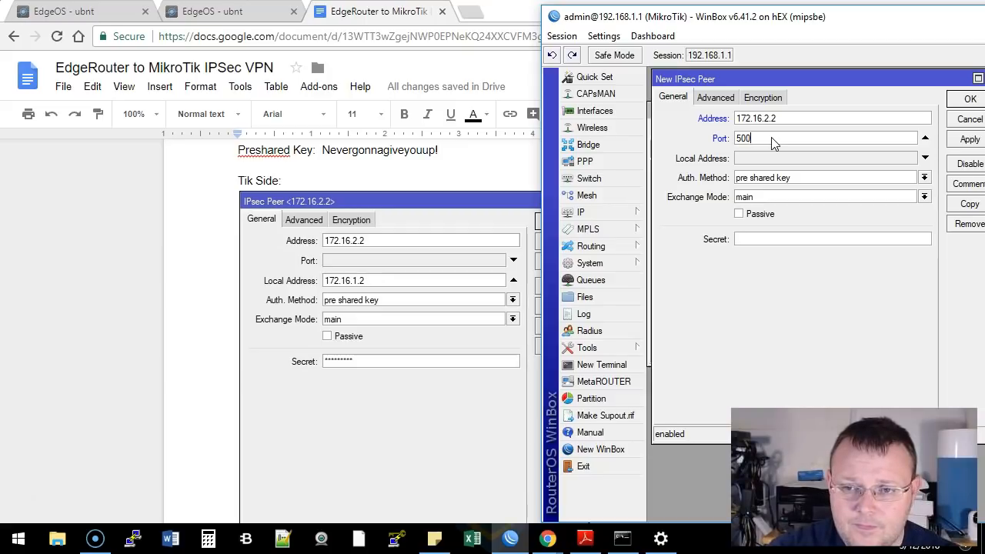
pyautogui.write('1')
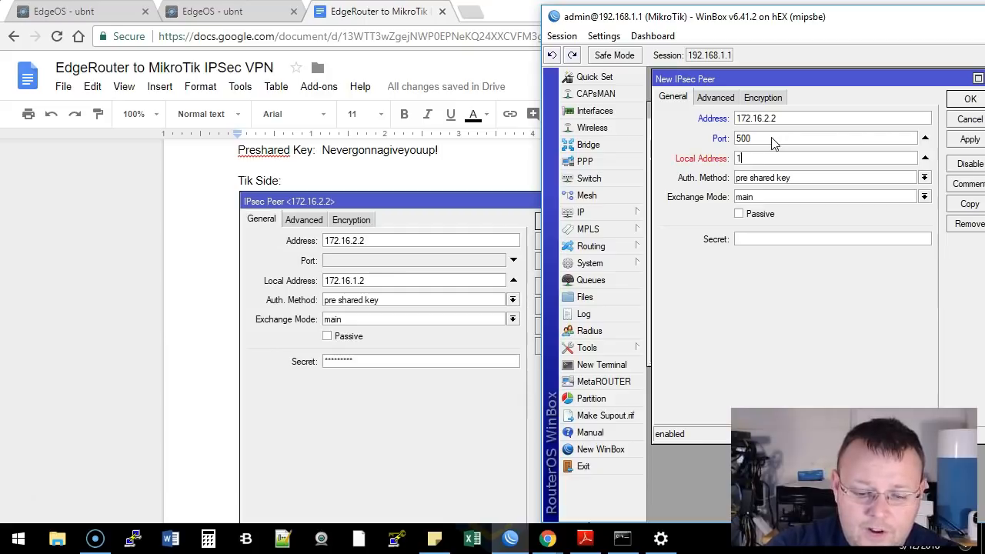
pyautogui.write('72.16.1.2')
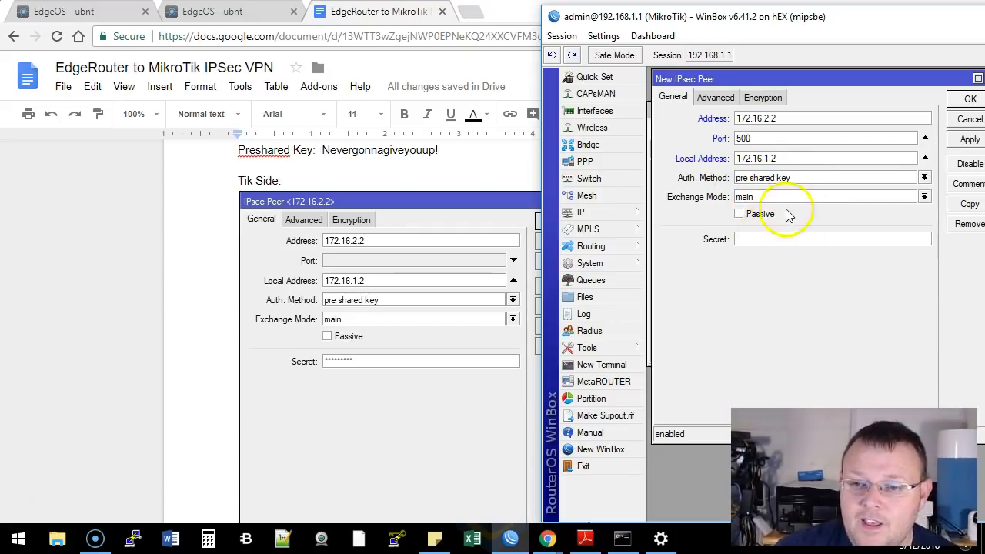
# - Paste the copied preshared key into the peer's Secret field
pyautogui.rightClick(760, 238)
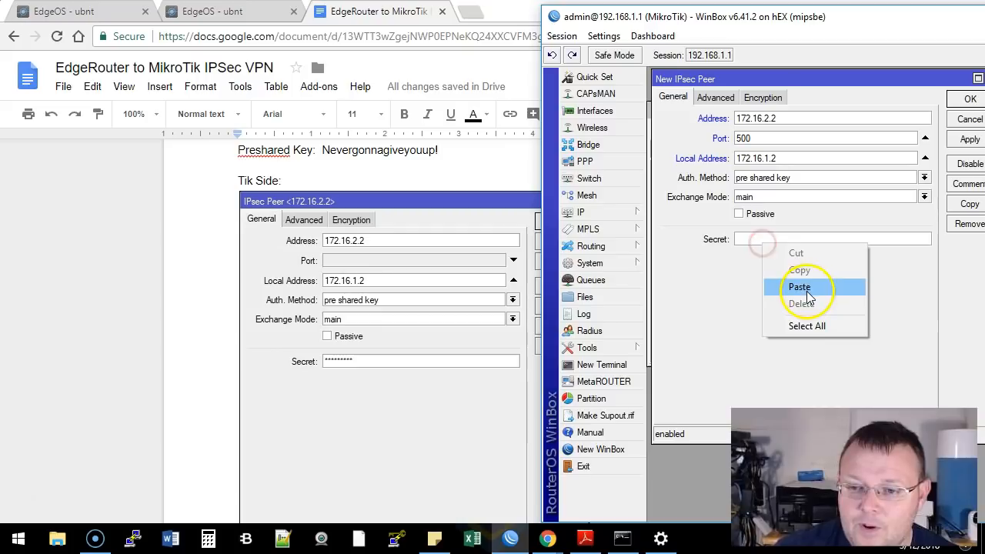
pyautogui.click(714, 97)
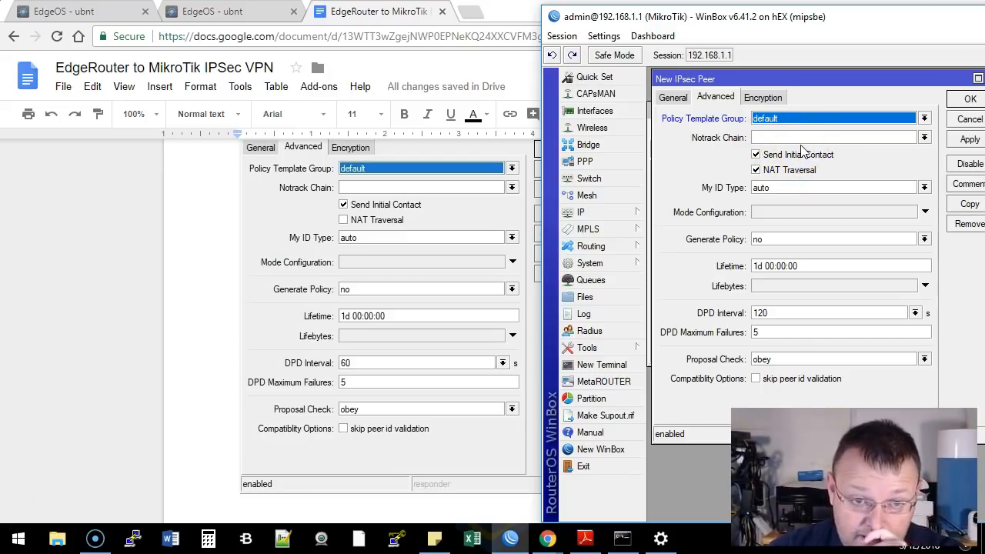
pyautogui.moveTo(889, 144)
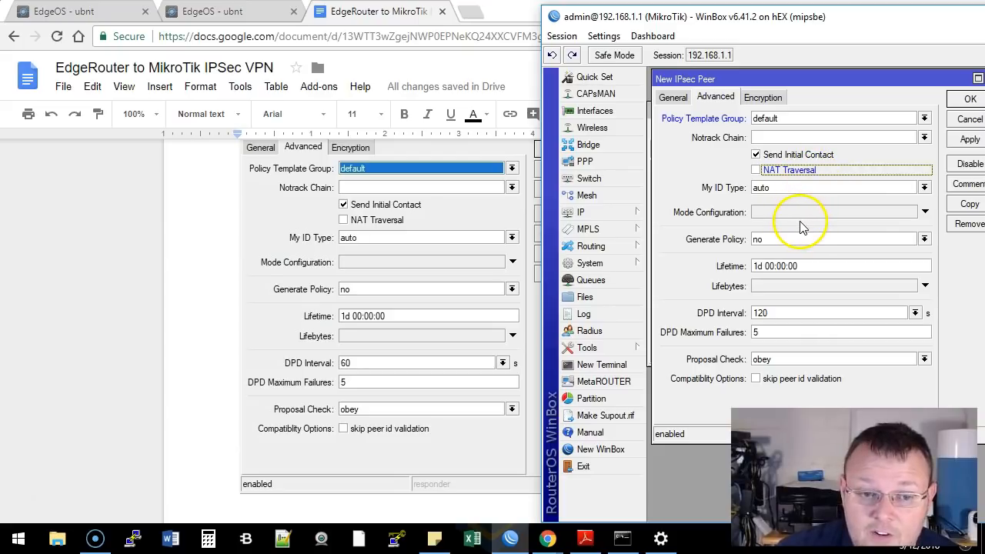
# - Change the peer's DPD interval from 120 to 60 with NAT Traversal off
pyautogui.click(828, 312)
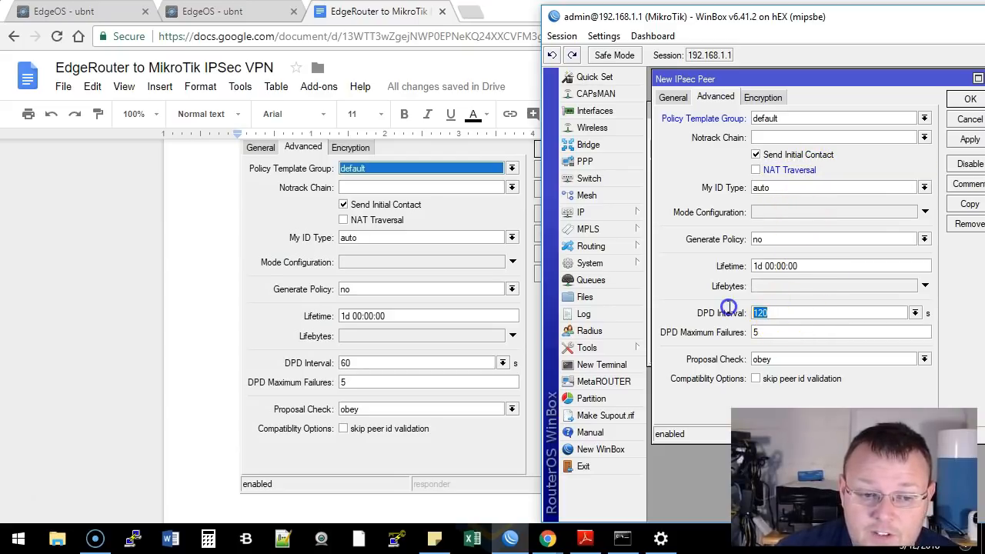
pyautogui.write('6')
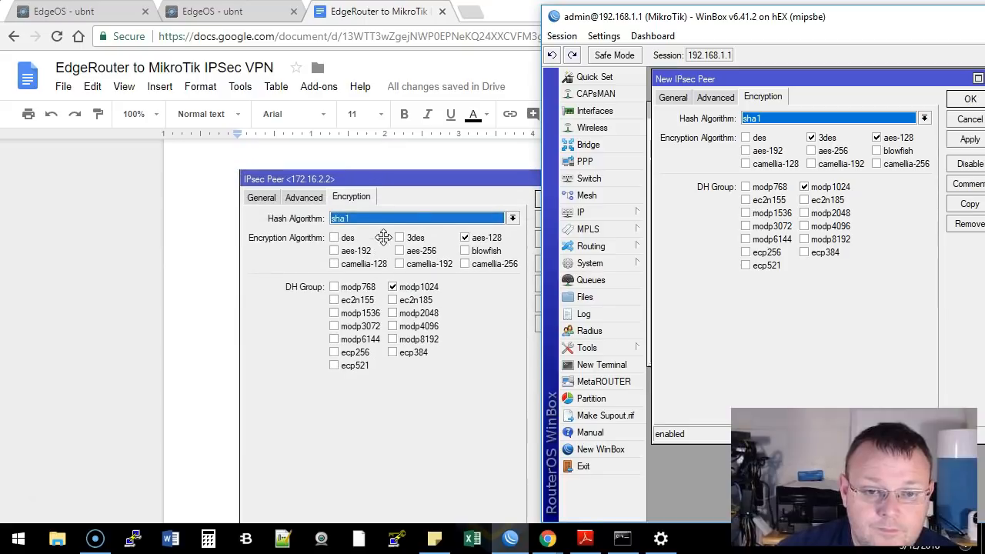
# - Untick 3des so the peer uses only aes-128 with sha1 and modp1024
pyautogui.click(808, 137)
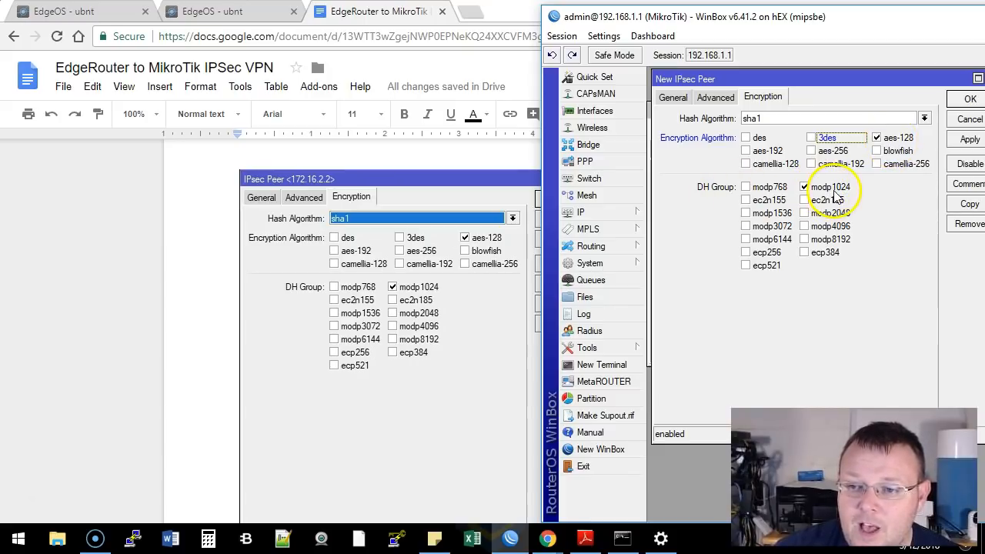
pyautogui.moveTo(929, 159)
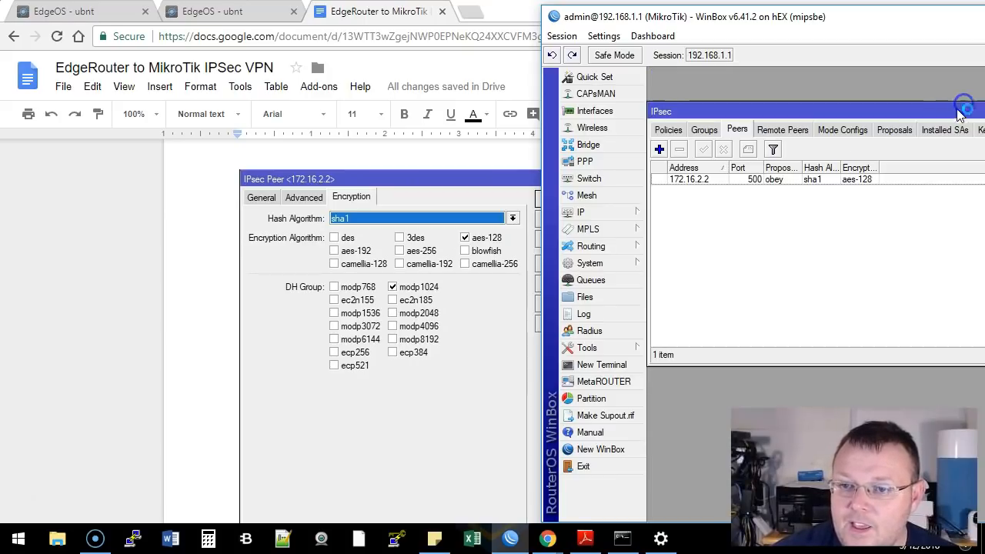
# - Edit the default proposal to use sha1, aes-128 cbc and PFS group modp1024
pyautogui.click(689, 179)
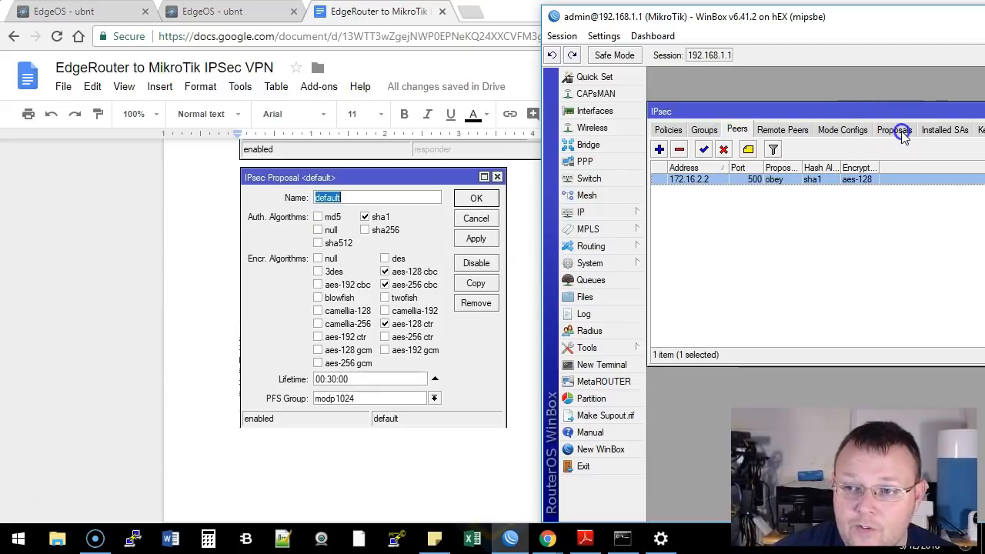
pyautogui.click(894, 129)
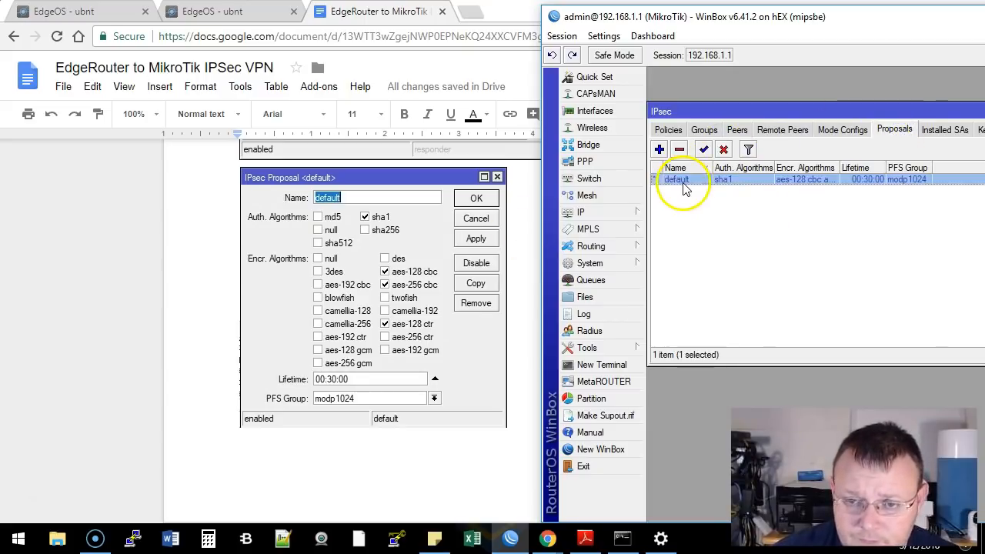
pyautogui.doubleClick(677, 179)
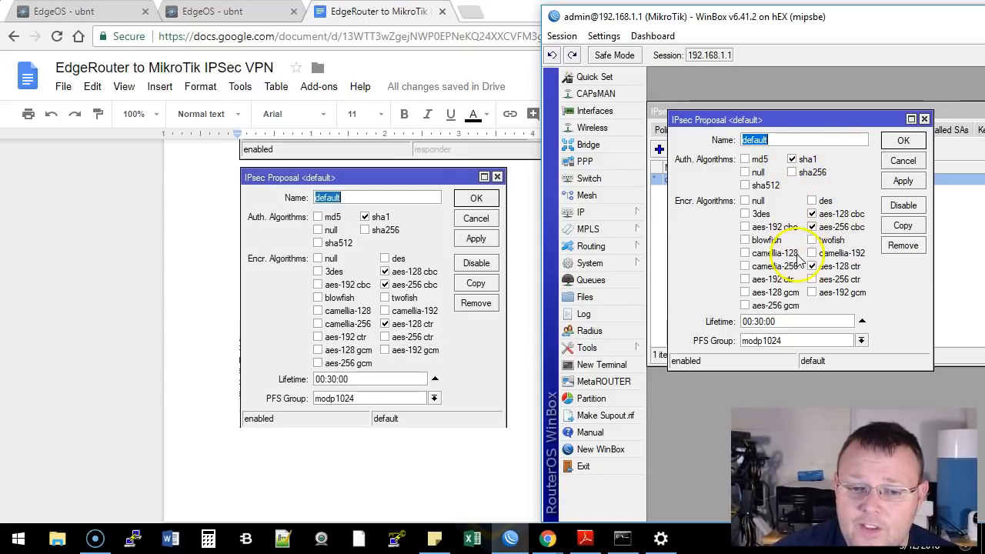
pyautogui.click(812, 265)
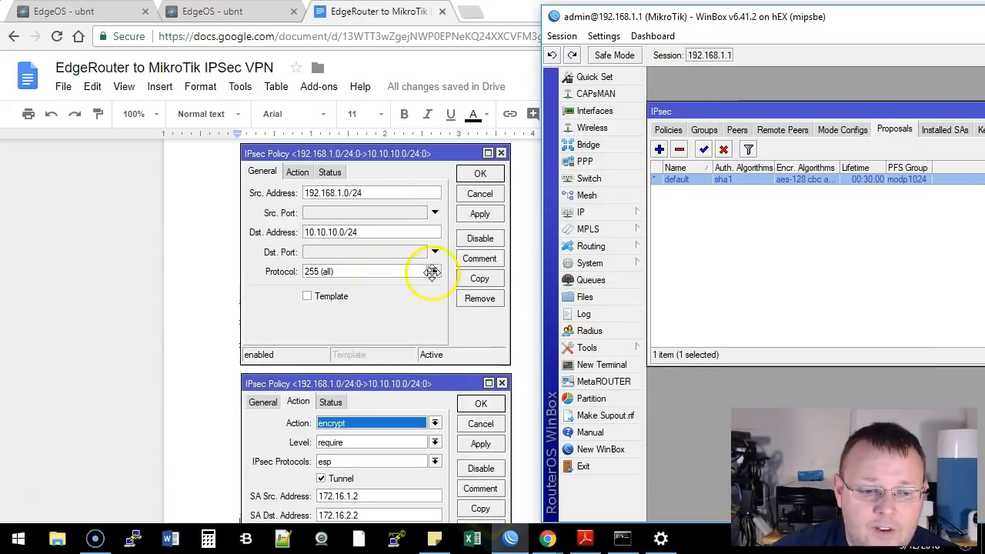
# - Create a new policy with Src. Address 192.168.1.0/24 and Dst. Address 10.10.10.0/24
pyautogui.rightClick(725, 179)
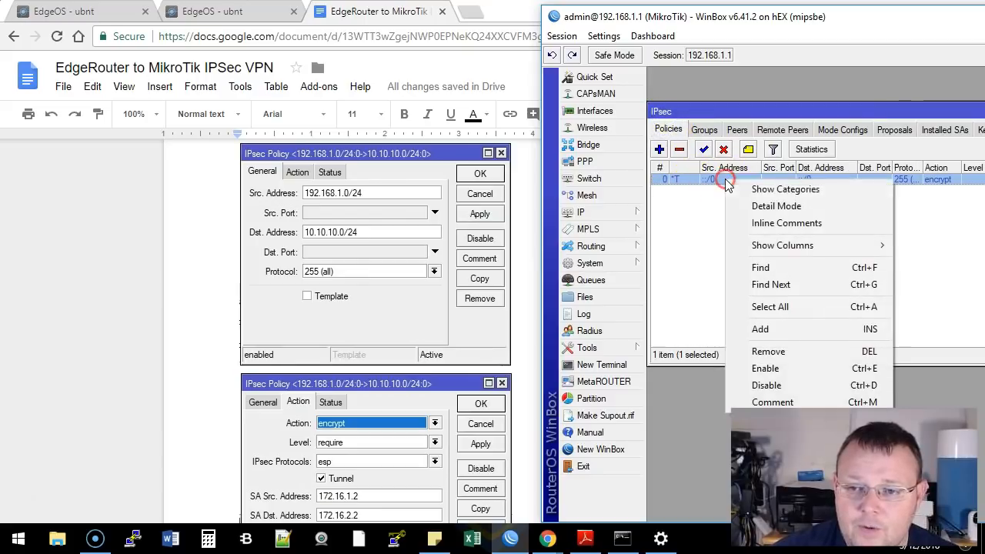
pyautogui.moveTo(767, 368)
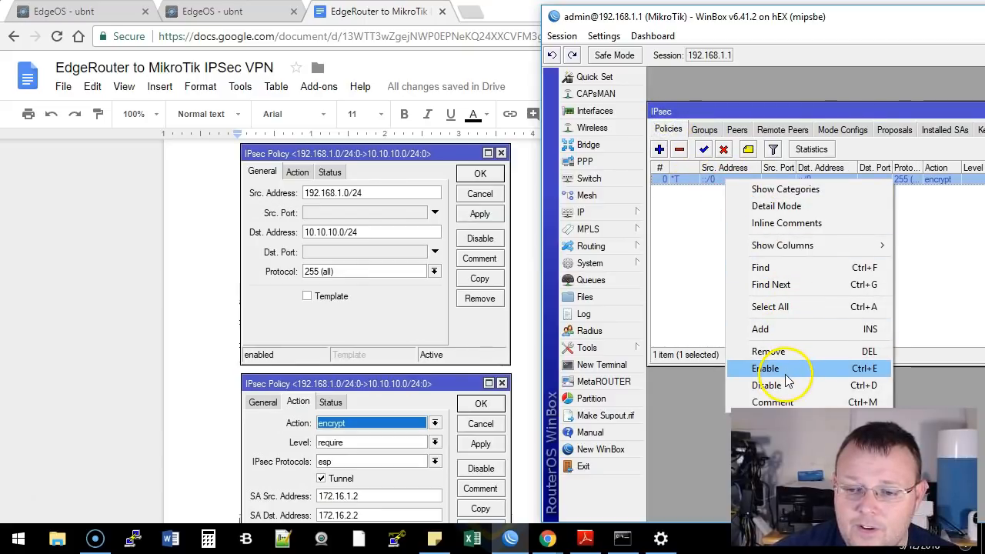
pyautogui.click(659, 148)
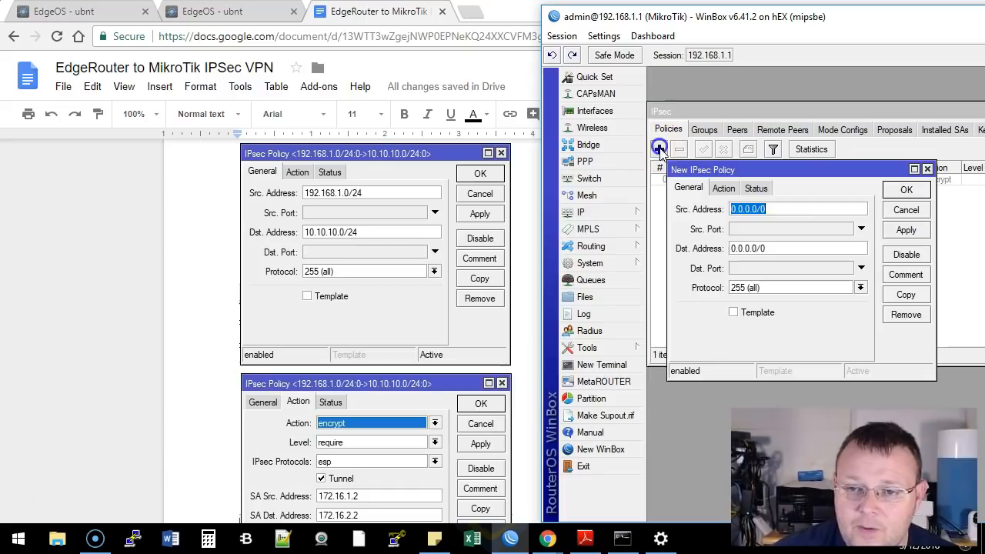
pyautogui.moveTo(786, 228)
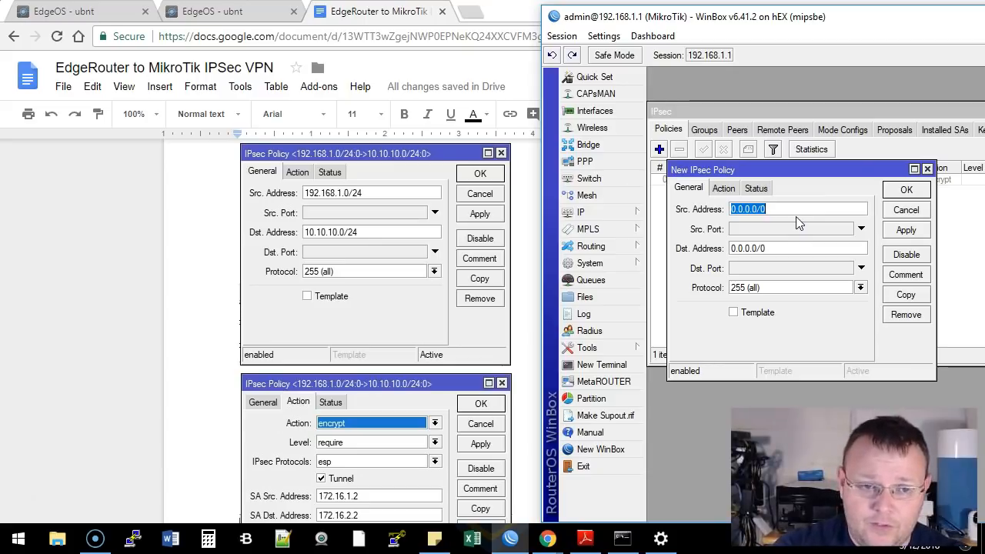
pyautogui.write('192.168')
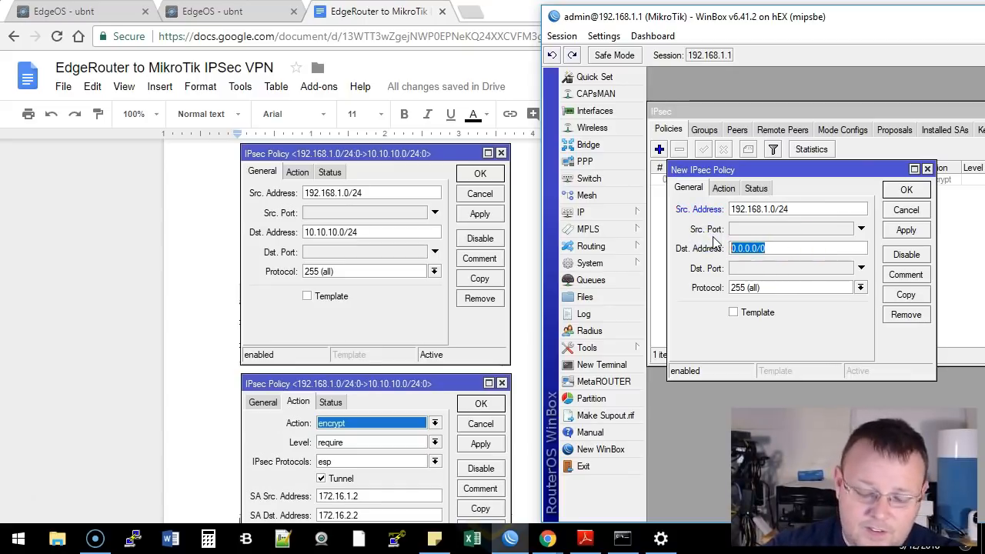
pyautogui.write('10.10')
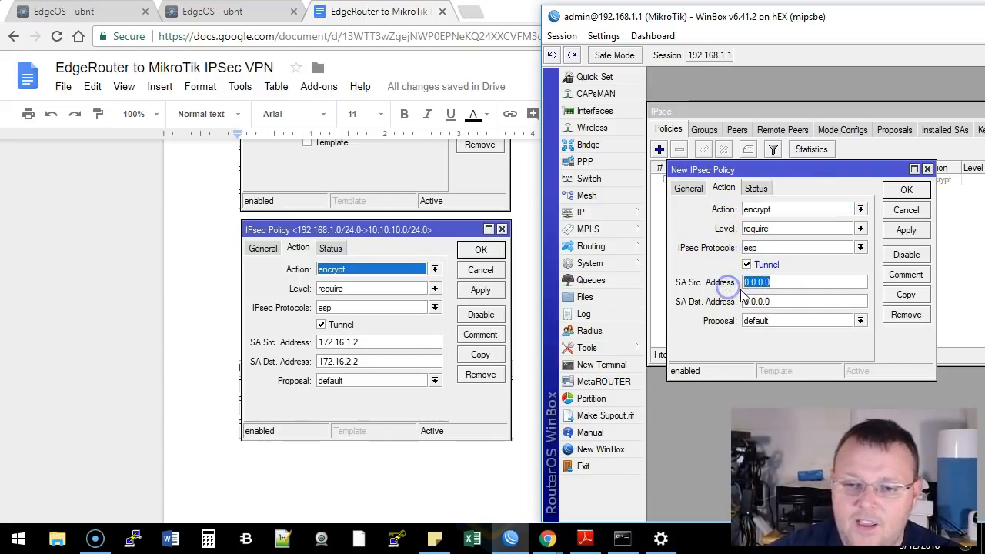
# - Set tunnel SA addresses 172.16.1.2 and 172.16.2.2 with the default proposal, then save the policy
pyautogui.write('1')
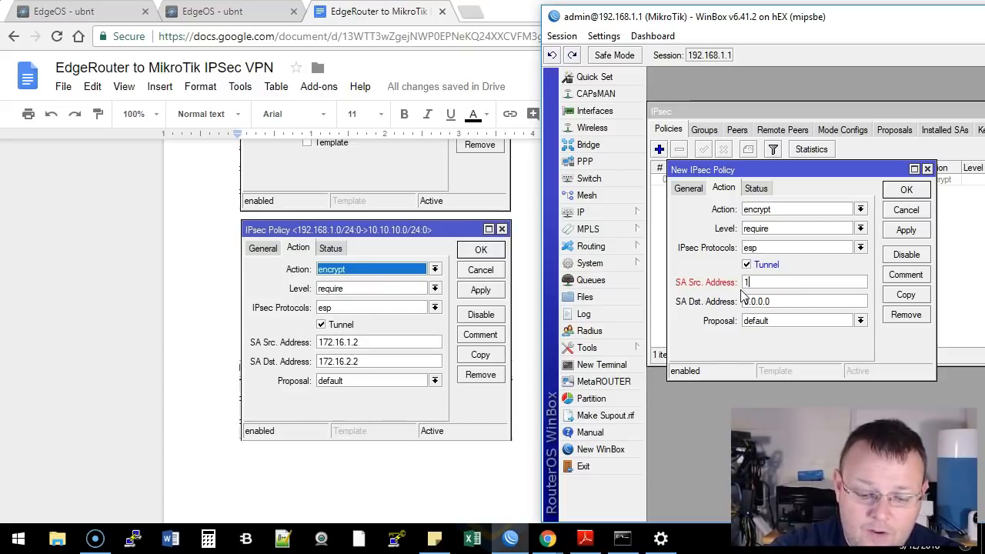
pyautogui.write('72.16.1.2')
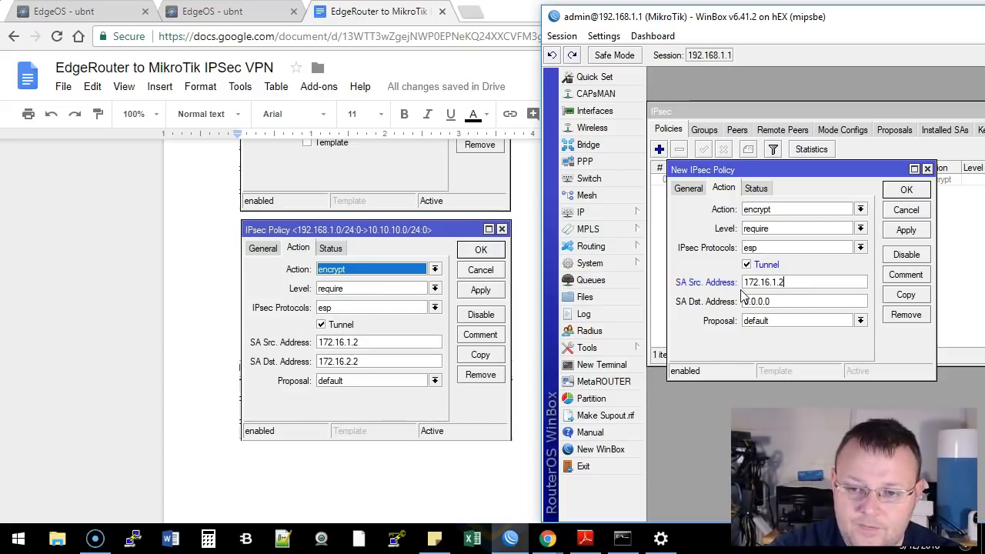
pyautogui.write('172.16.2.2')
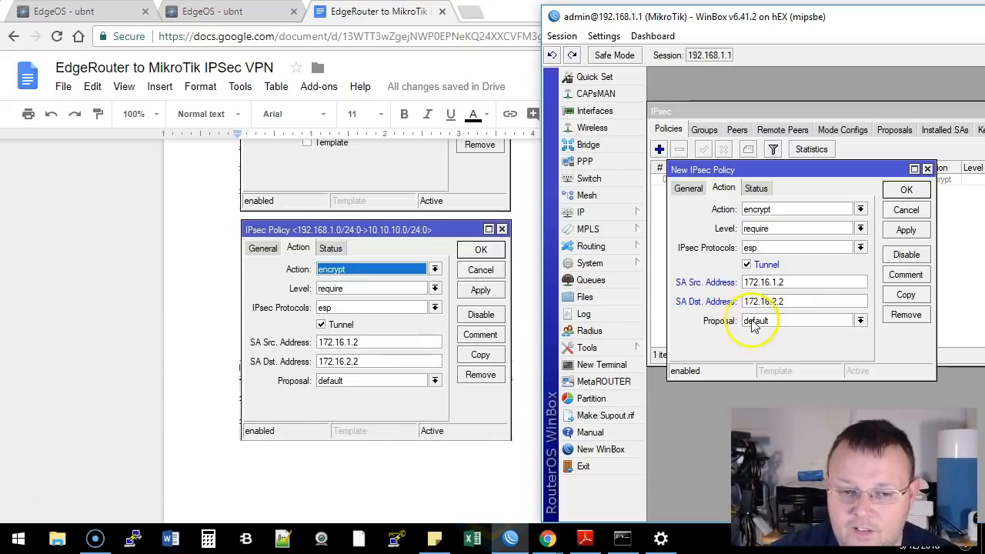
pyautogui.click(905, 191)
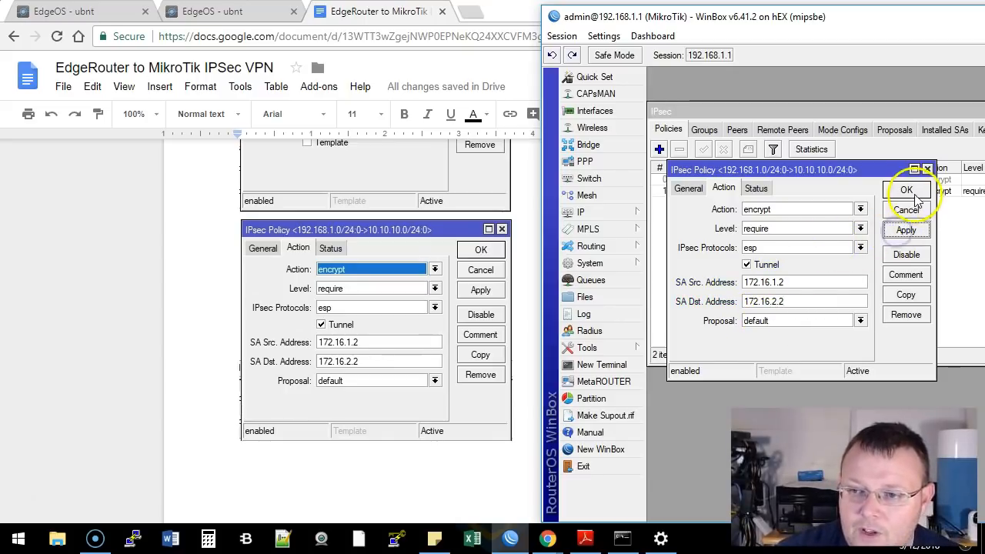
pyautogui.click(906, 190)
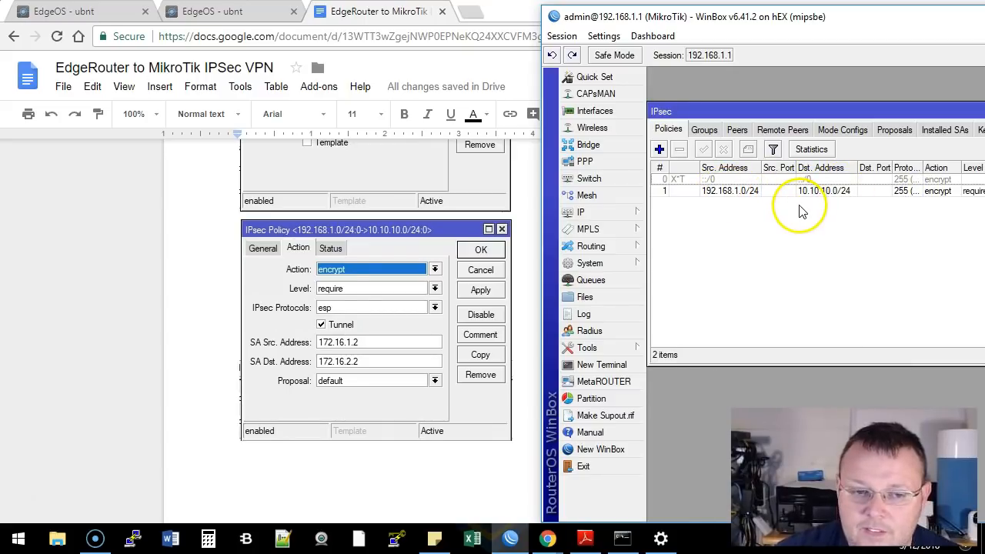
# - Show the NAT rules under IP > Firewall
pyautogui.click(480, 249)
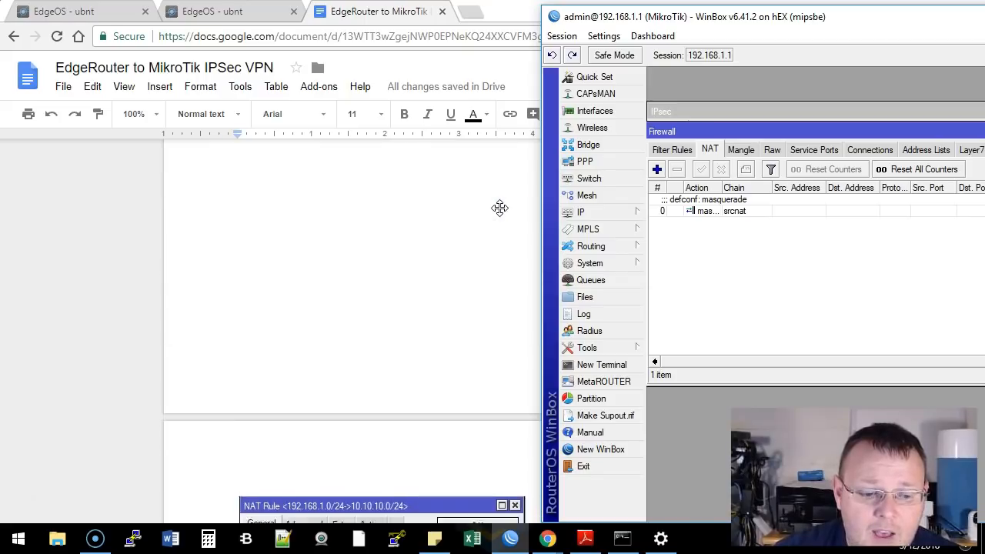
# - Start a new srcnat rule and review its Action and Advanced settings
pyautogui.click(655, 168)
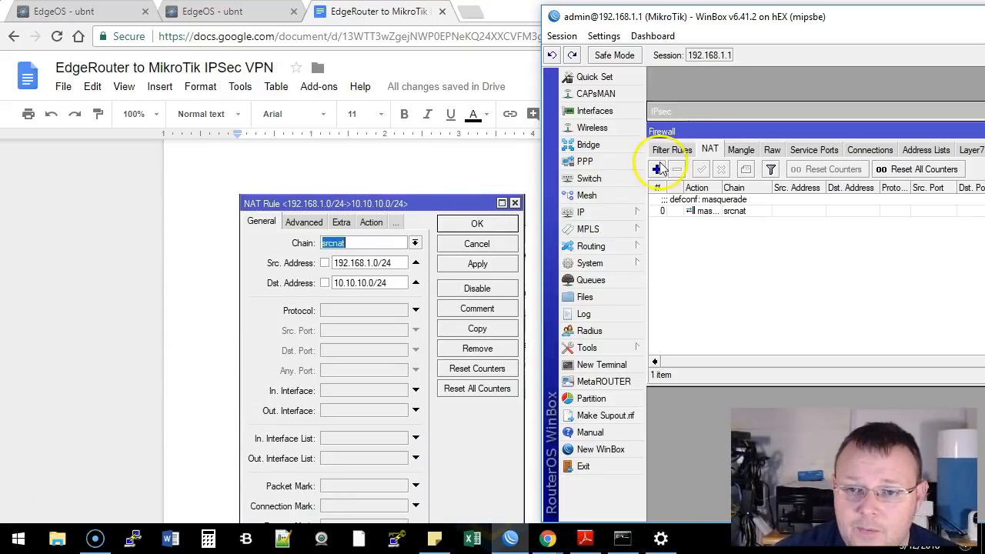
pyautogui.click(655, 168)
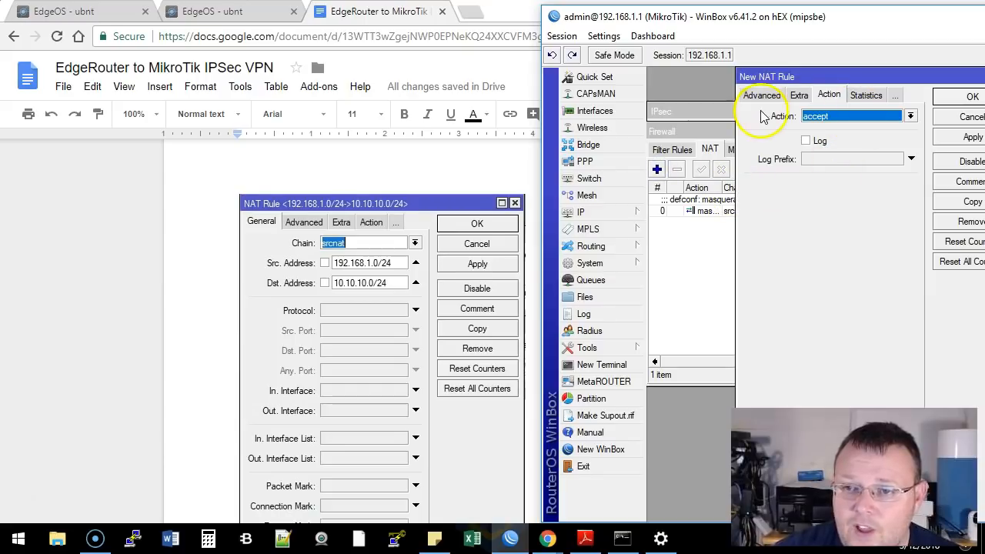
pyautogui.click(760, 95)
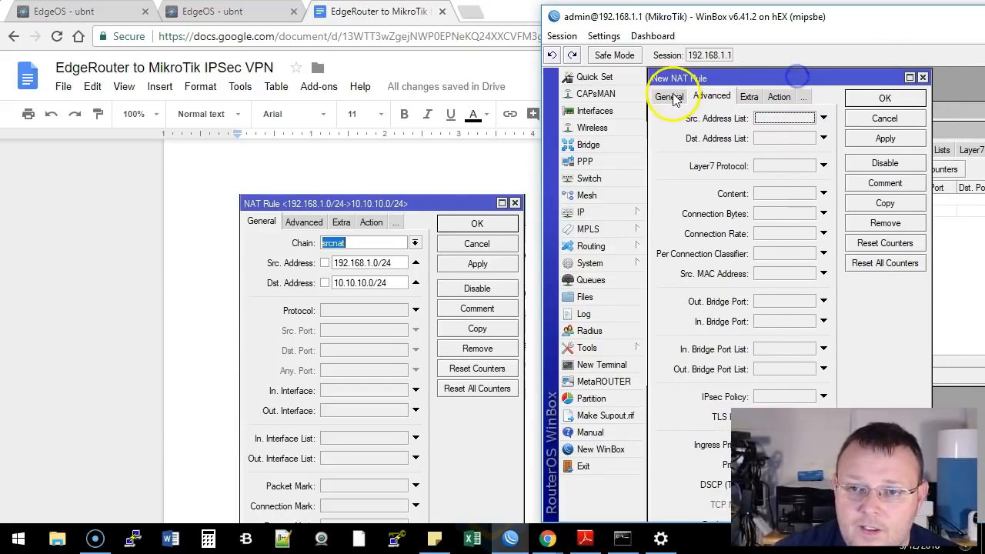
pyautogui.click(668, 96)
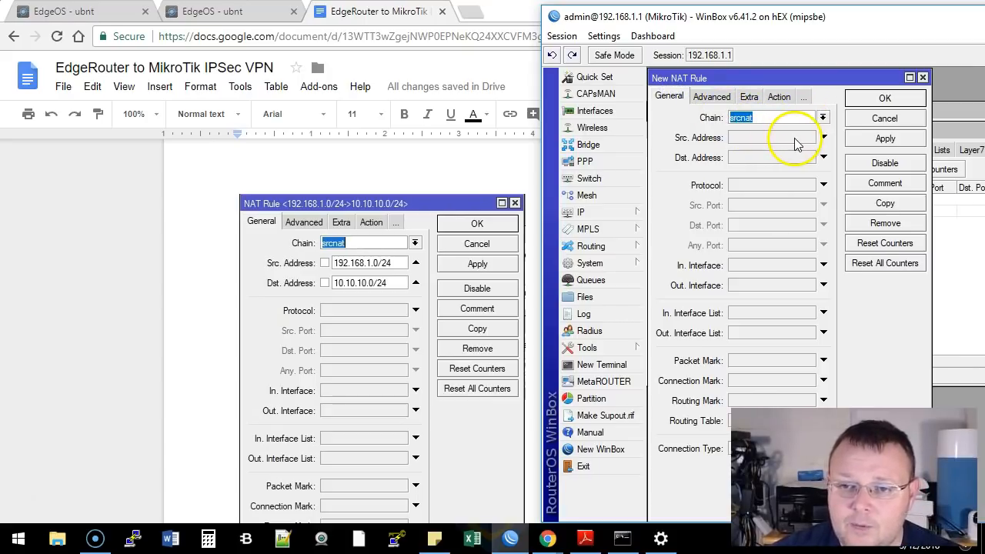
# - Set Src. Address 192.168.1.0/24, Dst. Address 10.10.10.0/24, action accept, and save the rule
pyautogui.click(770, 137)
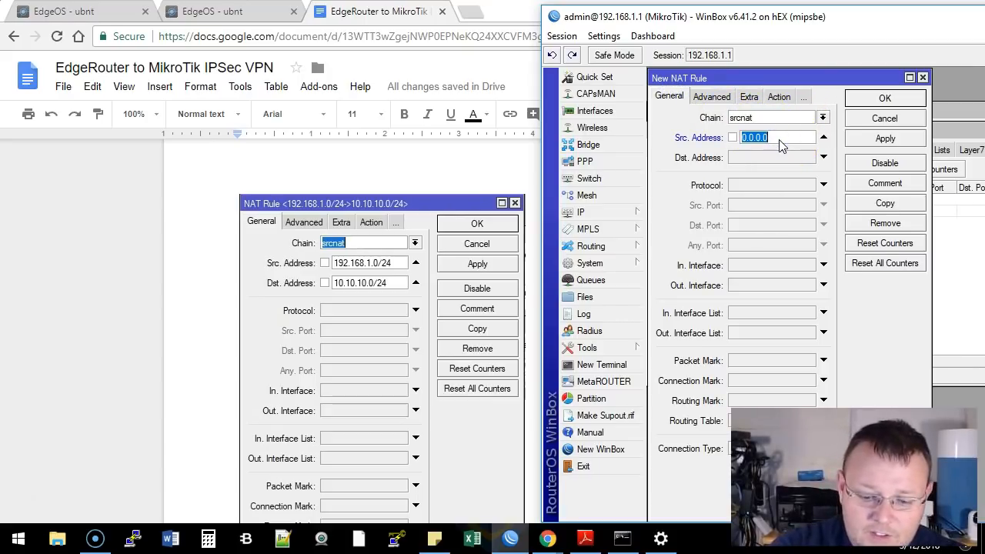
pyautogui.write('192.168.1.0/24')
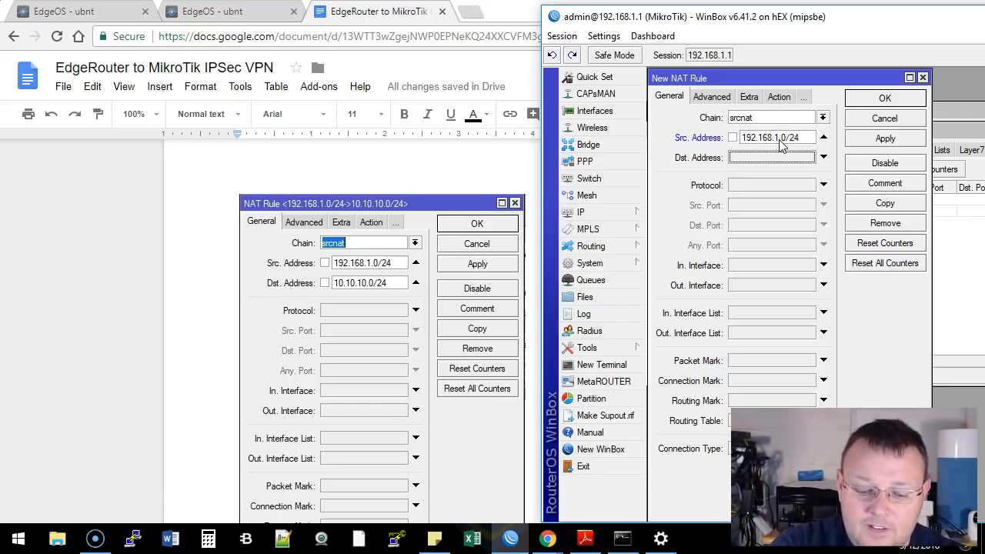
pyautogui.write('1')
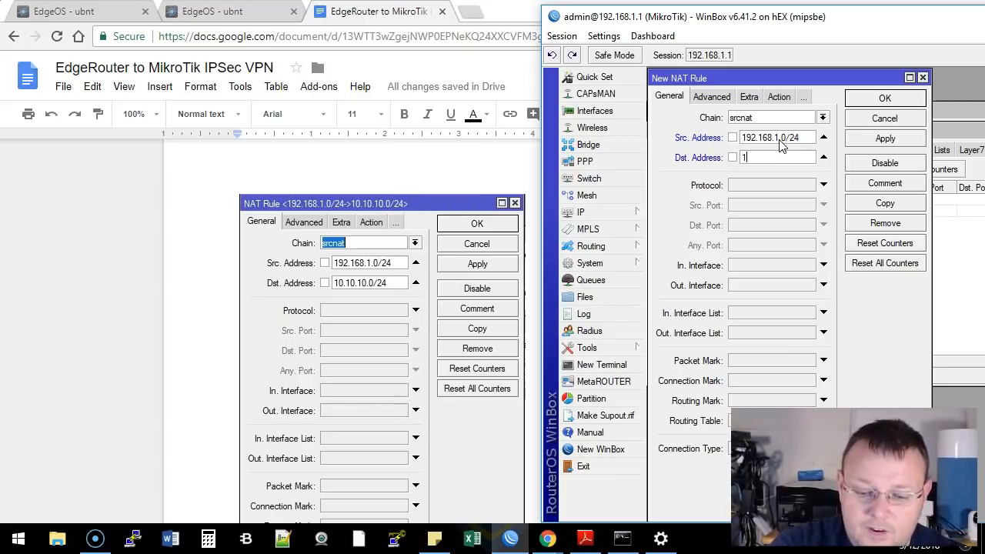
pyautogui.write('0.10.10.0/24')
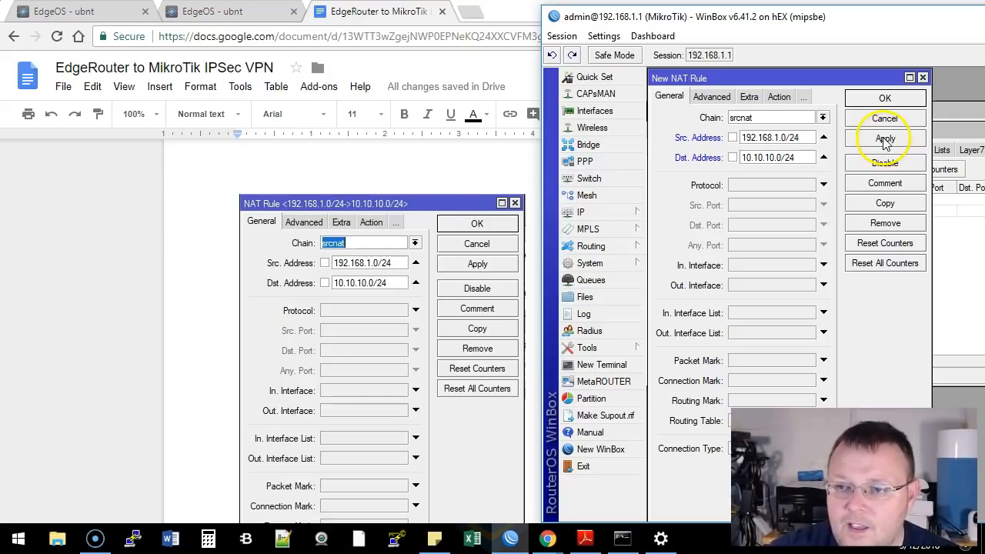
pyautogui.click(883, 138)
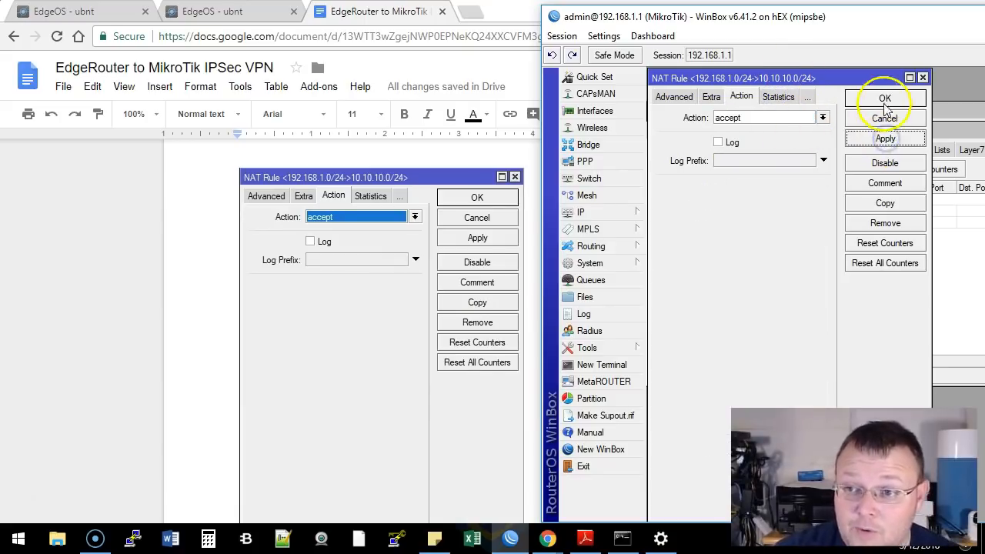
pyautogui.click(884, 99)
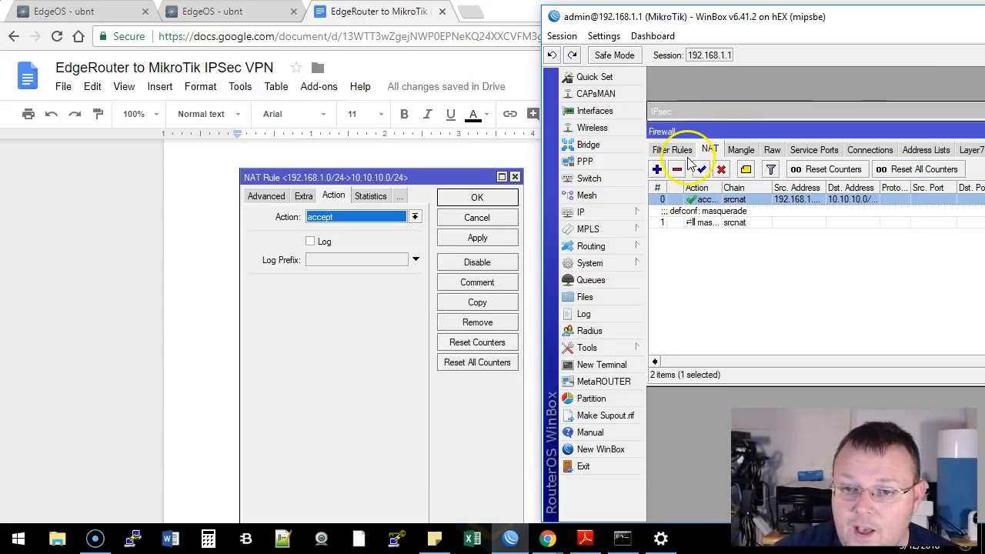
pyautogui.moveTo(797, 132)
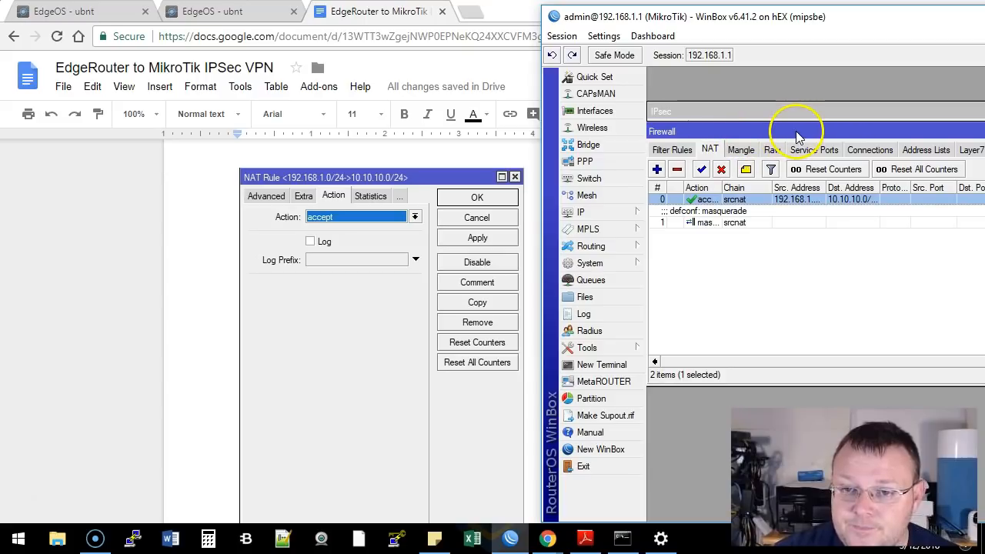
pyautogui.moveTo(751, 138)
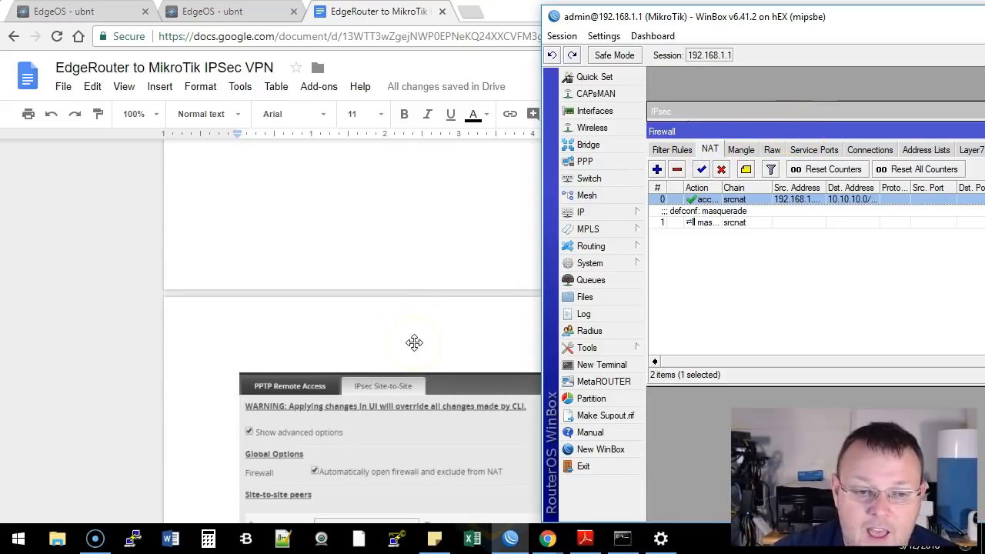
# - View the installed SAs between 172.16.1.2 and 172.16.2.2, then switch to the setup notes
pyautogui.scroll(-3)
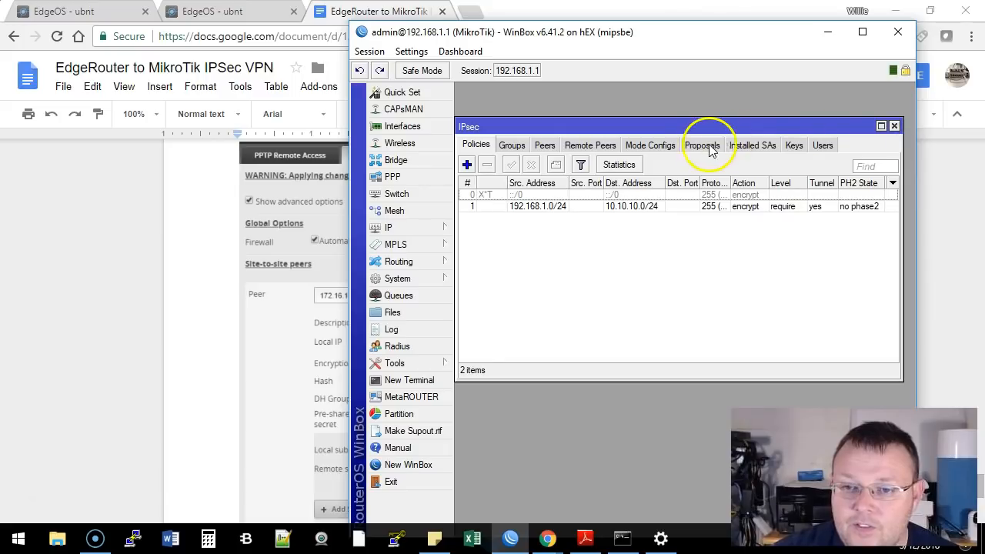
pyautogui.click(754, 145)
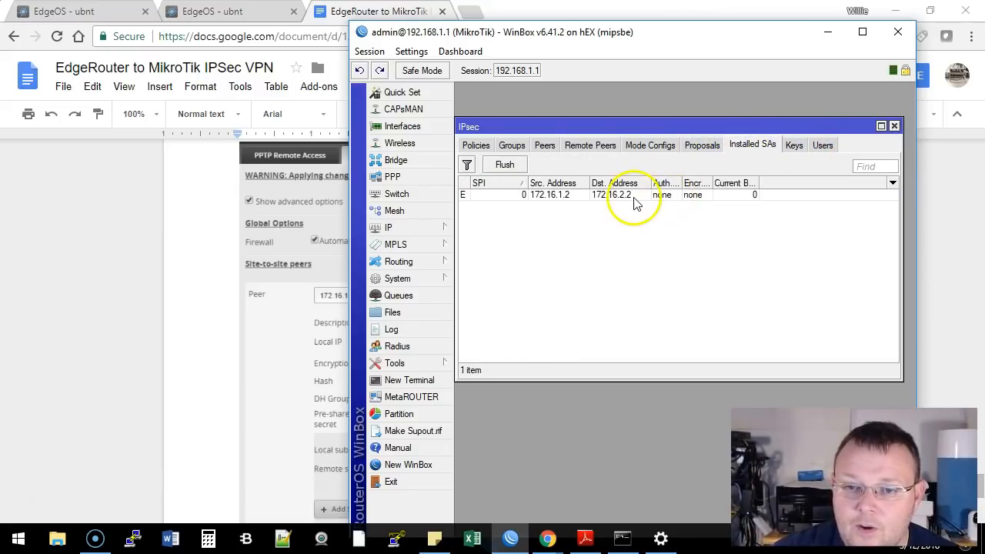
pyautogui.click(606, 194)
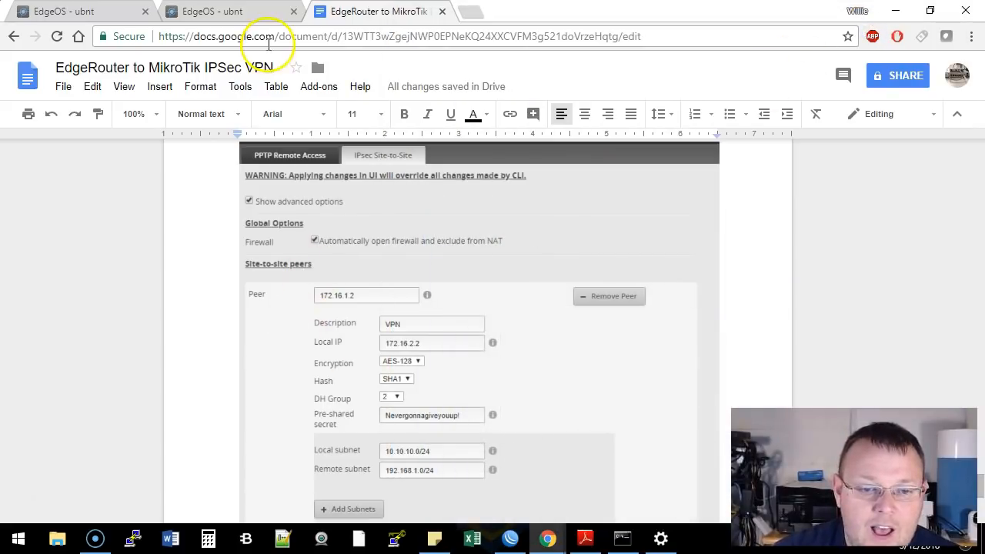
# - In the EdgeOS VPN page, show advanced IPsec options and add a new site-to-site peer
pyautogui.click(212, 13)
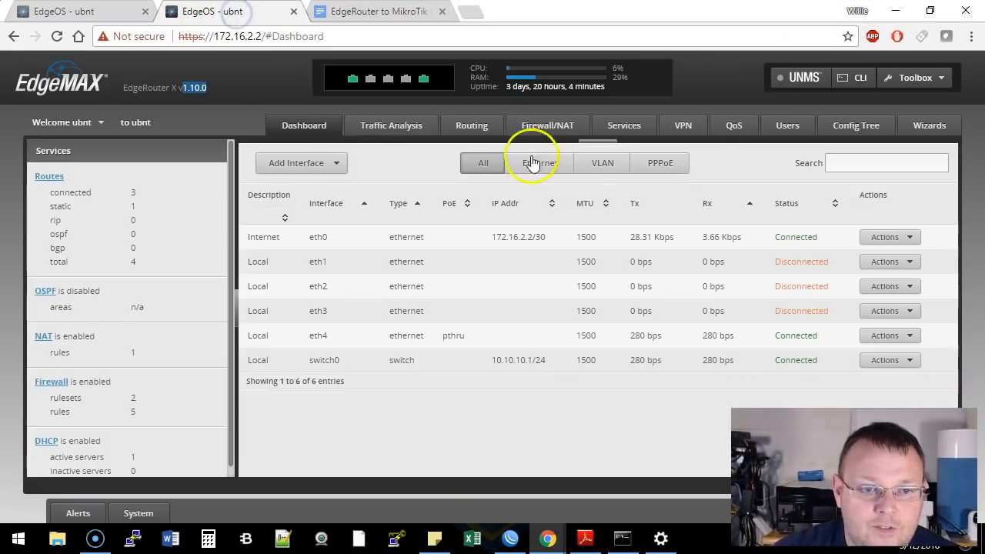
pyautogui.moveTo(689, 125)
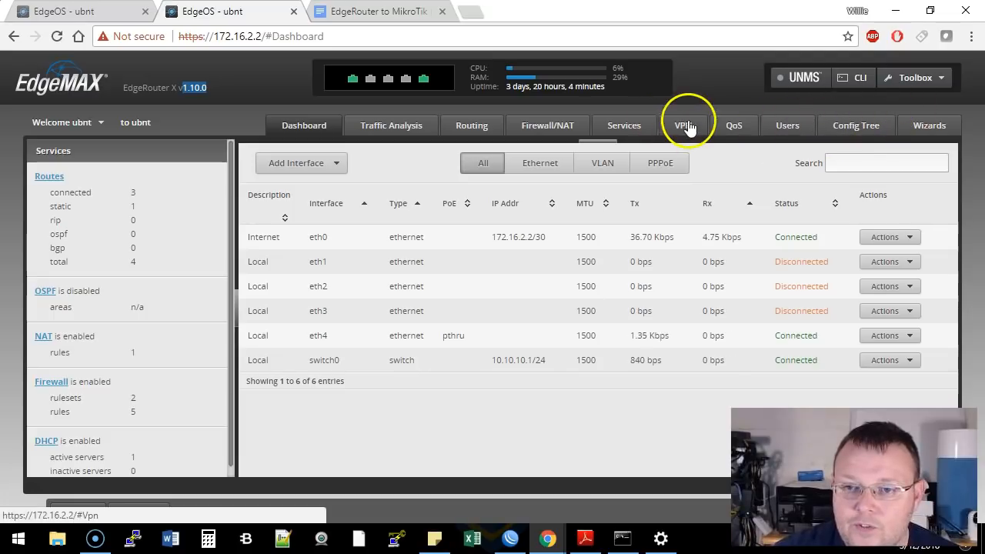
pyautogui.click(683, 124)
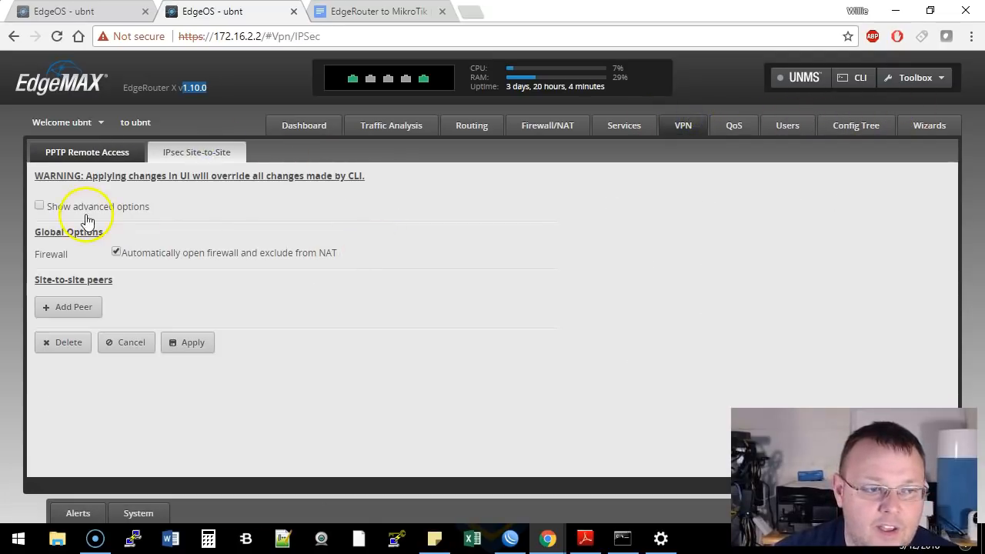
pyautogui.click(40, 206)
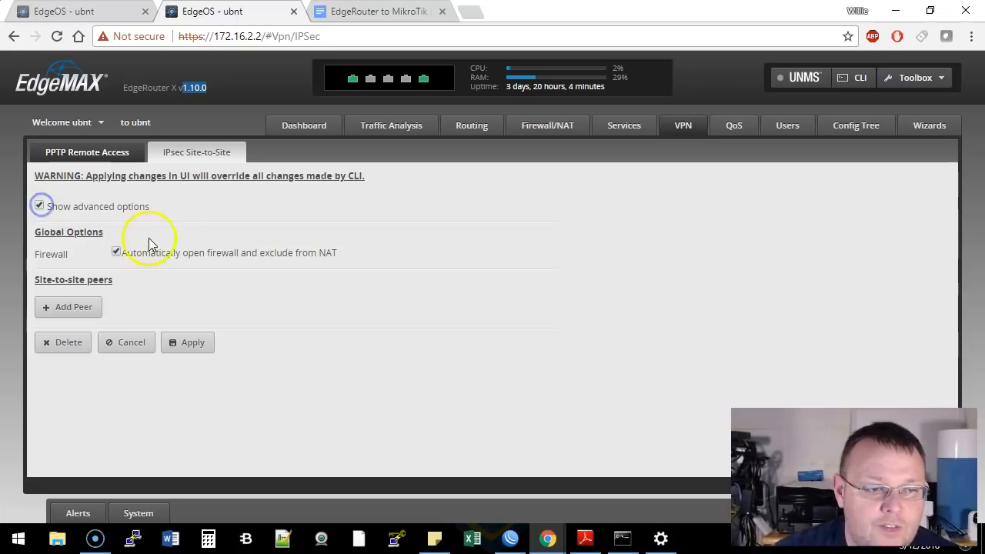
pyautogui.moveTo(91, 260)
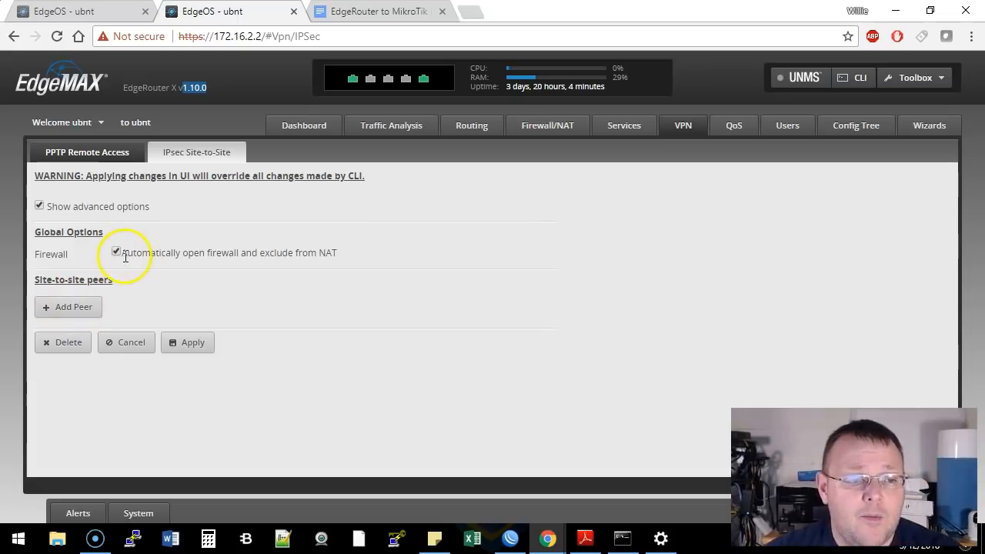
pyautogui.click(68, 307)
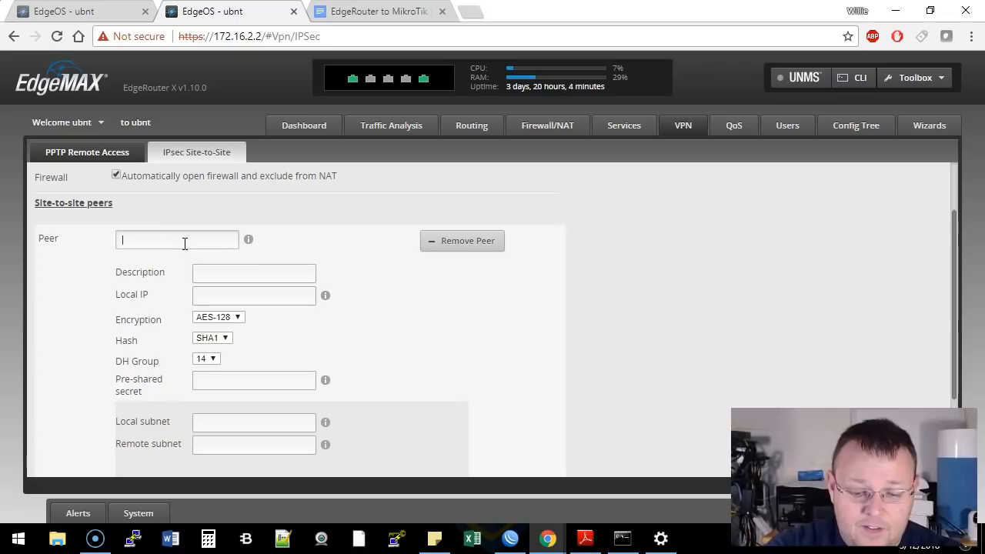
# - Enter peer 172.16.1.2, description To Tik and local IP 172.16.2.2, checking the reference doc
pyautogui.write('172.16.1.2')
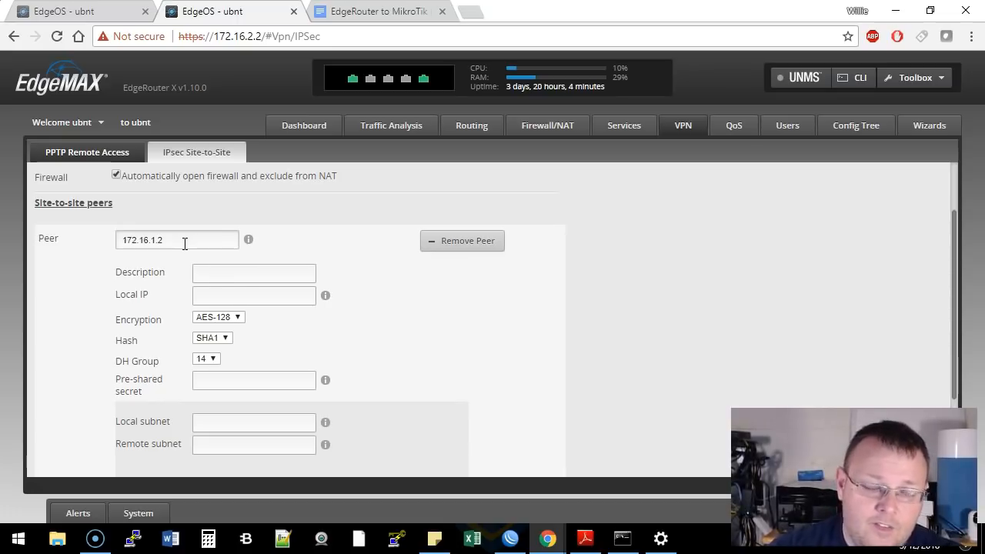
pyautogui.write('To Tik')
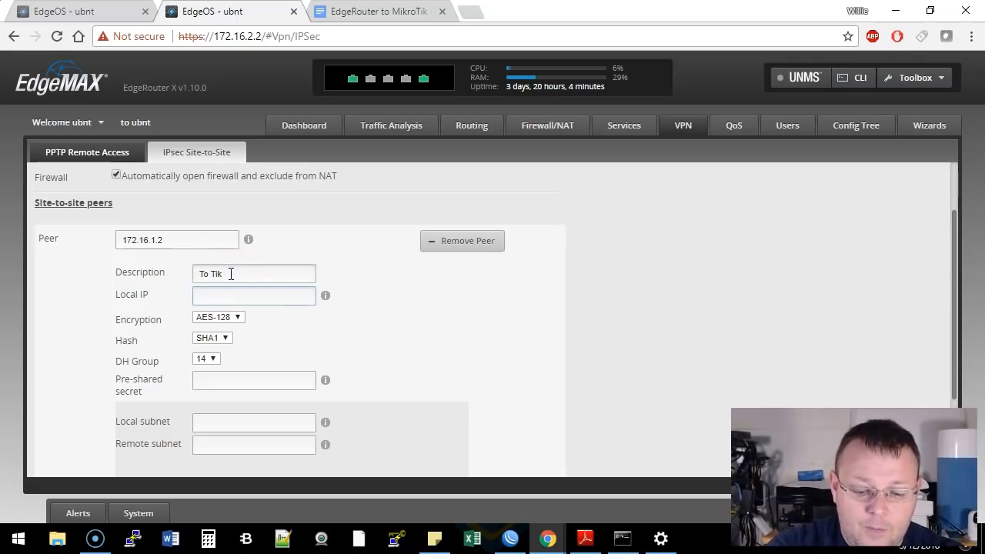
pyautogui.write('172.16.2.2')
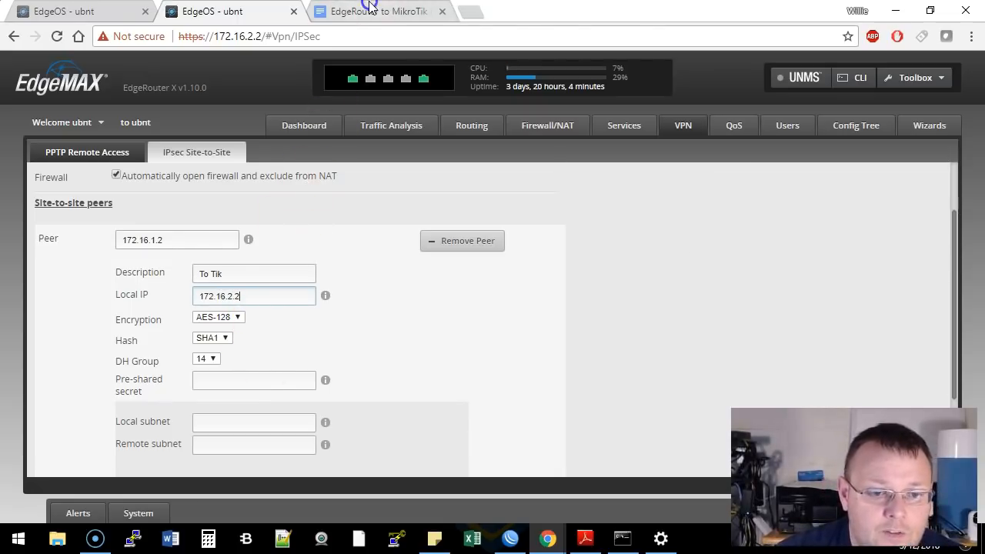
pyautogui.click(377, 10)
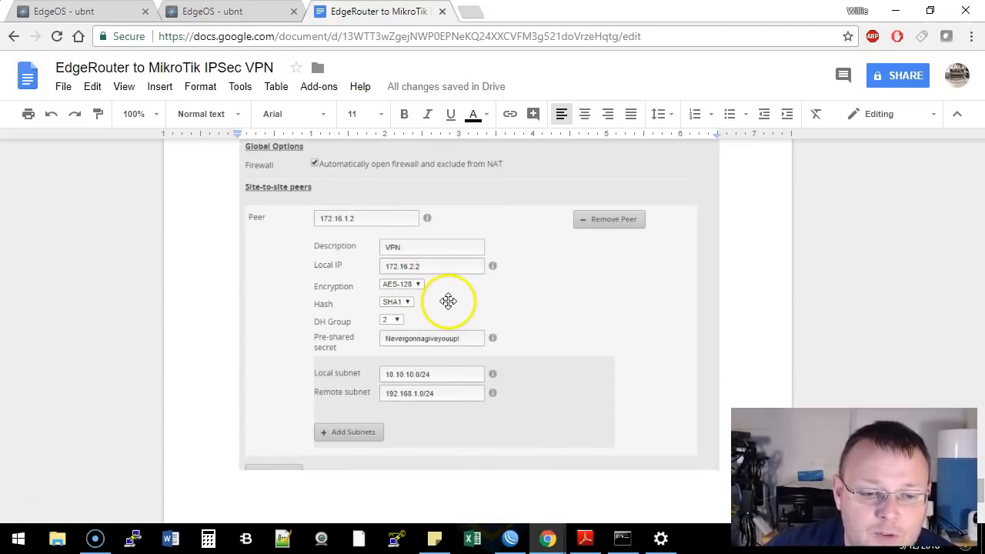
pyautogui.click(215, 12)
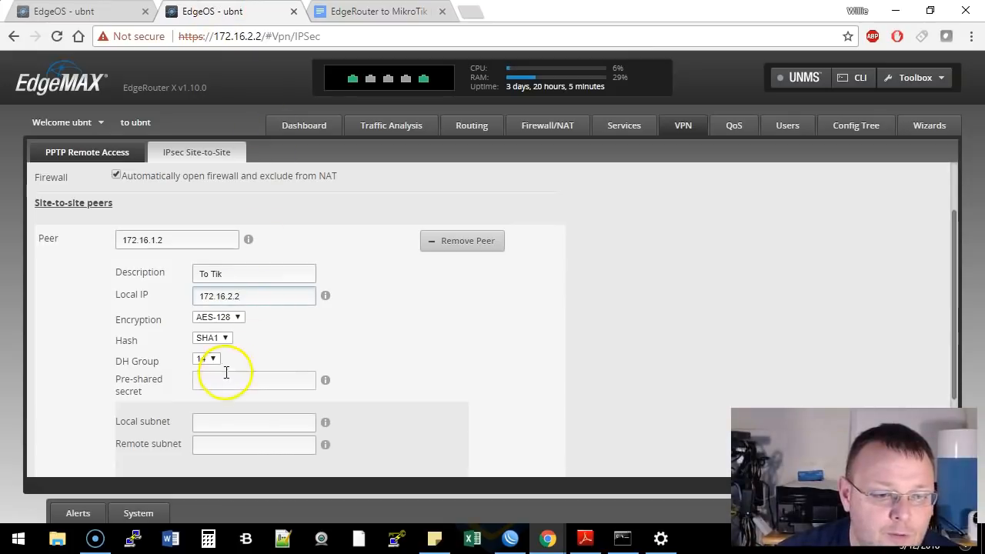
# - Set DH group 2, local subnet 10.10.10.0/24 and remote subnet 192.168.1.0/24
pyautogui.click(213, 357)
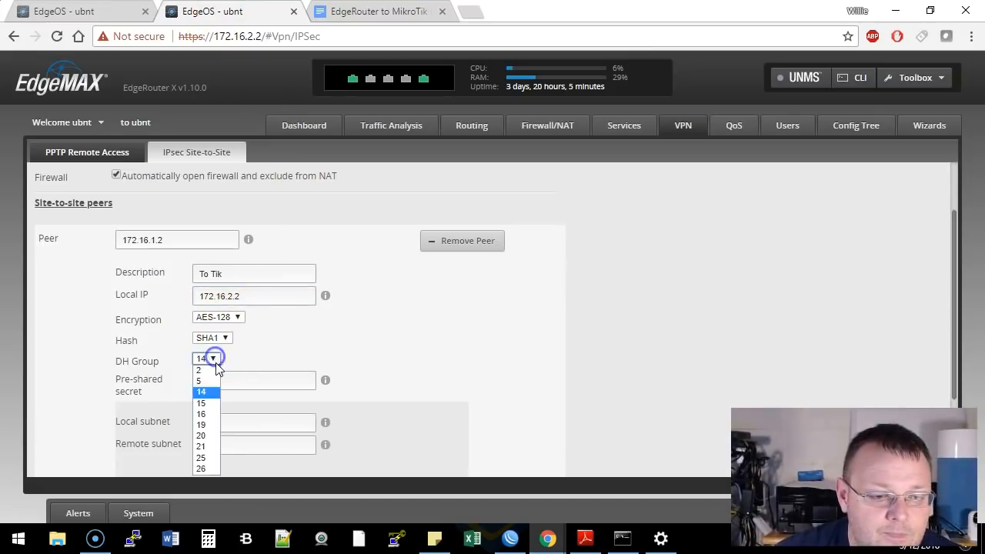
pyautogui.rightClick(238, 382)
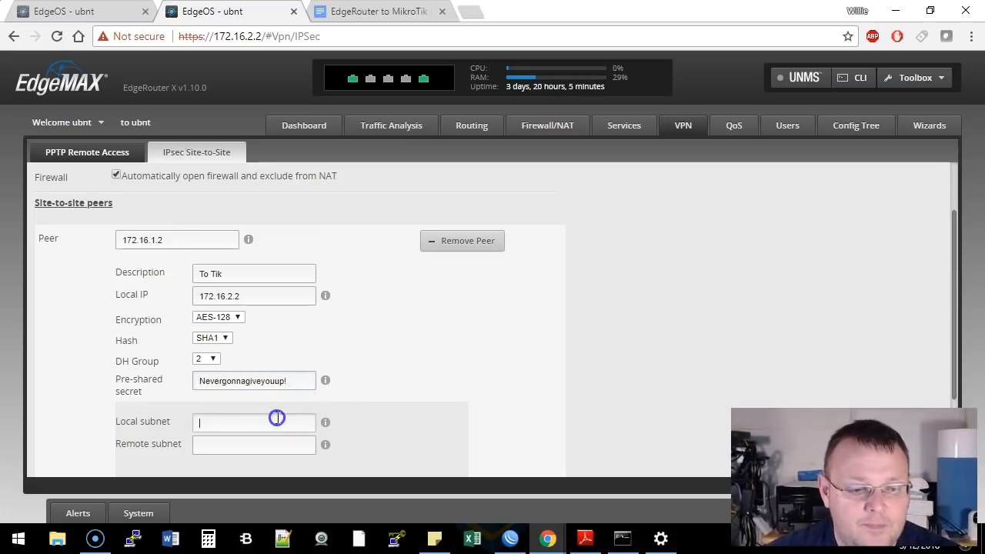
pyautogui.write('10.10.10.0/')
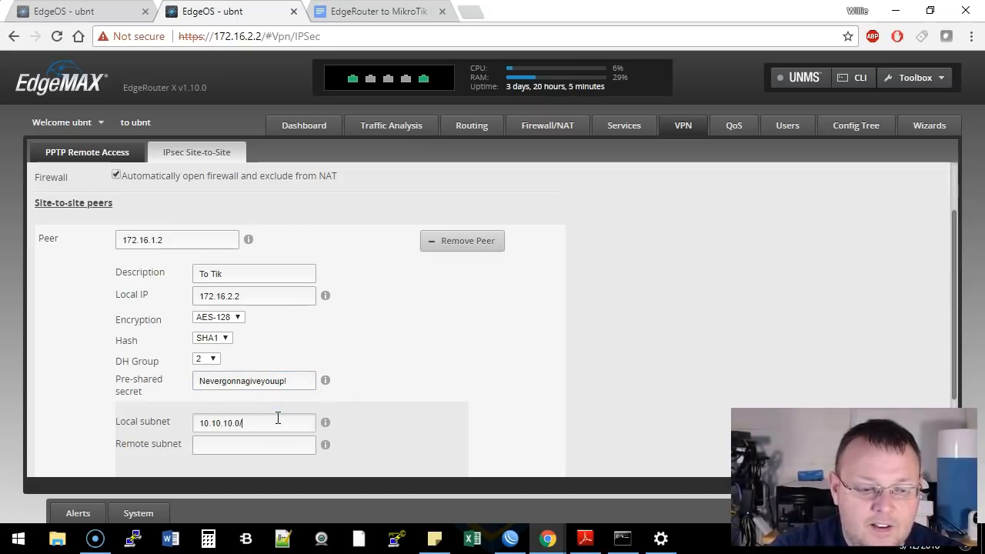
pyautogui.write('192.168.1.0/24')
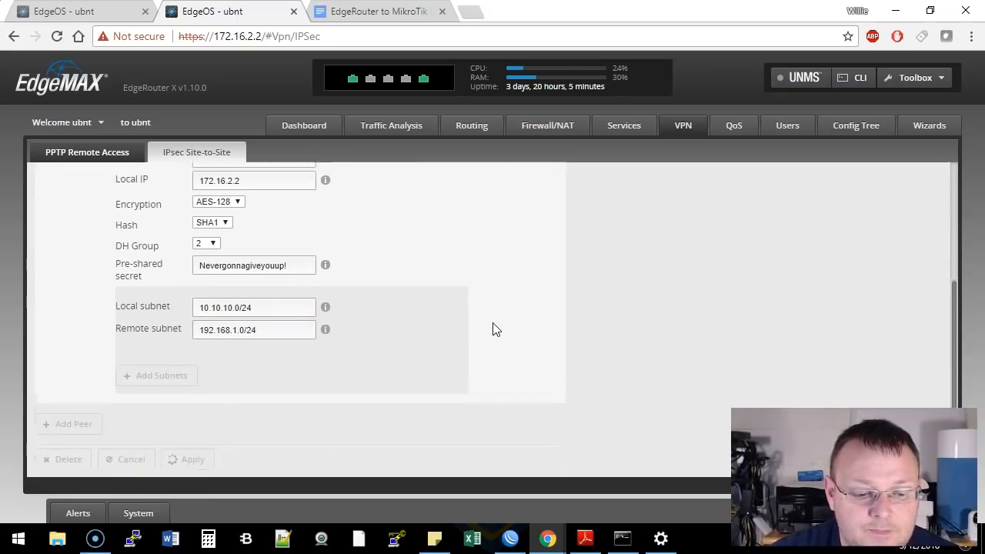
# - Apply the peer configuration and bring up the running ping window
pyautogui.click(621, 539)
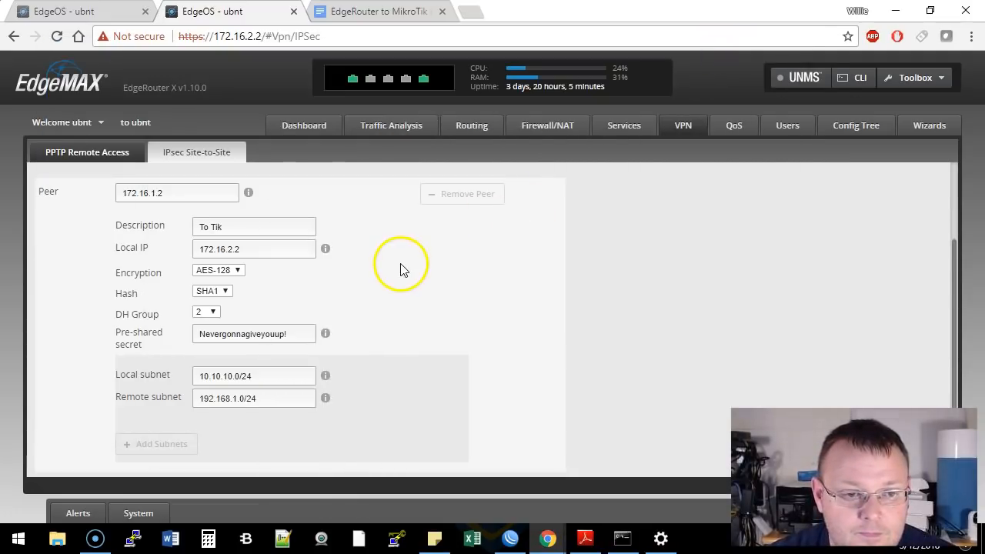
pyautogui.scroll(-3)
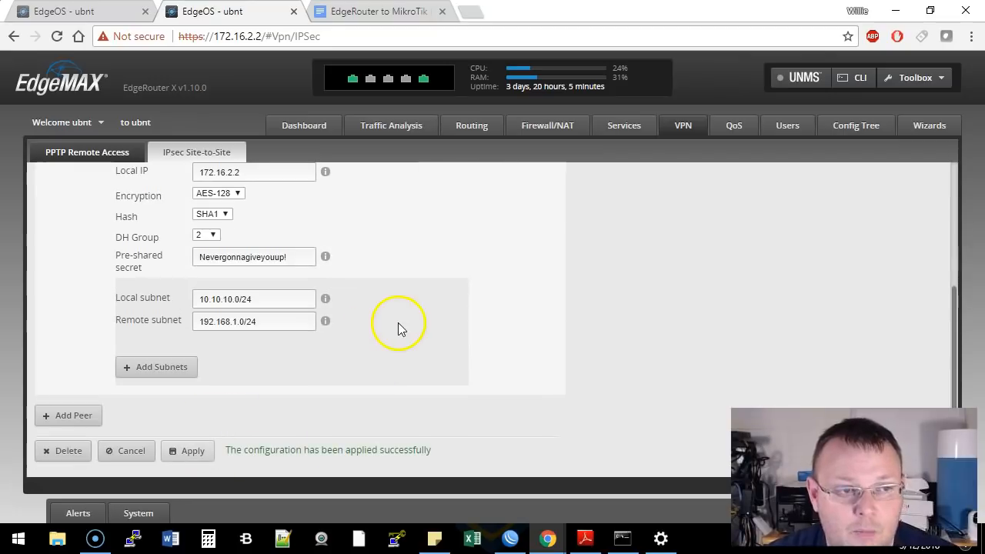
pyautogui.click(622, 539)
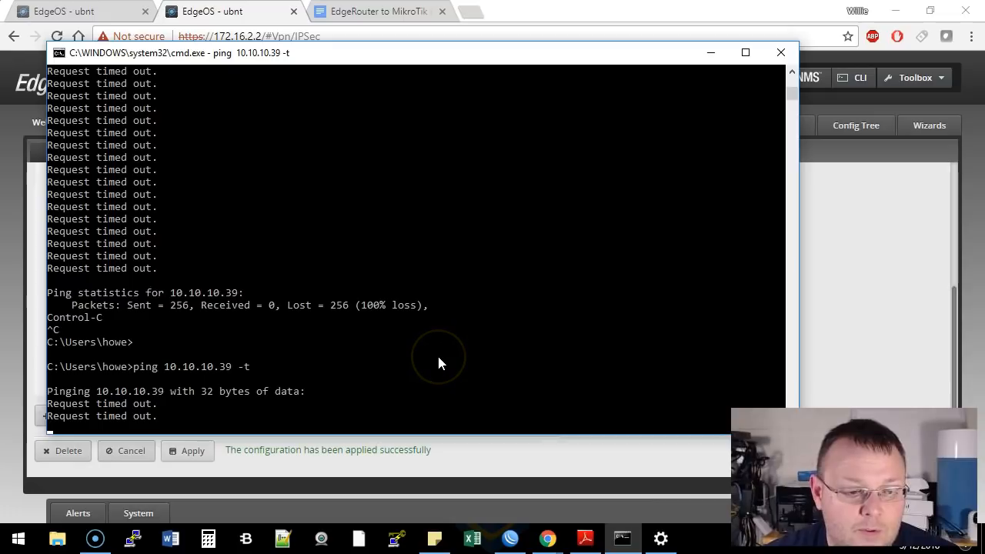
pyautogui.moveTo(452, 369)
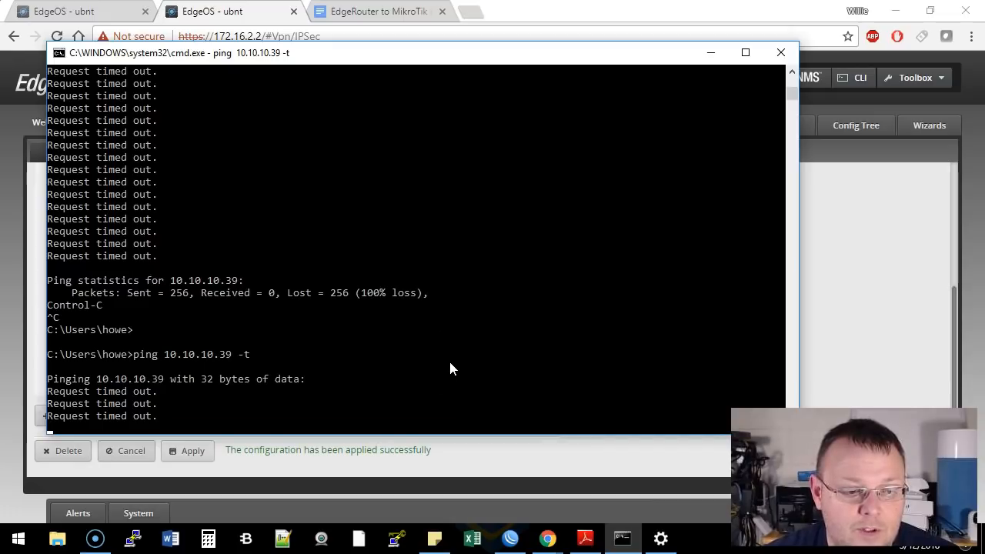
pyautogui.moveTo(508, 363)
pyautogui.write('ping 10.10.10.39 -t')
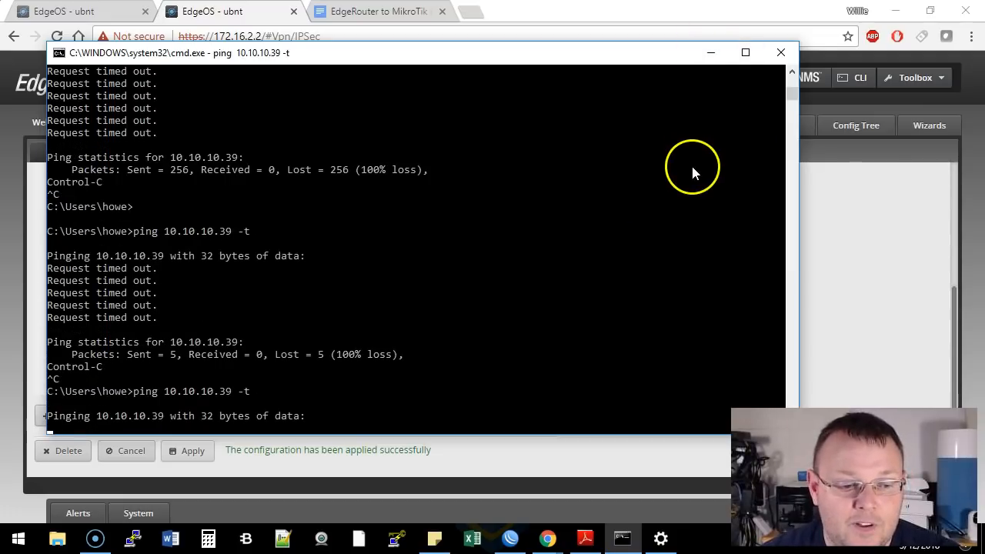
# - Stop the running ping with Ctrl+C before restarting ping 10.10.10.39 -t
pyautogui.press('ctrl+c')
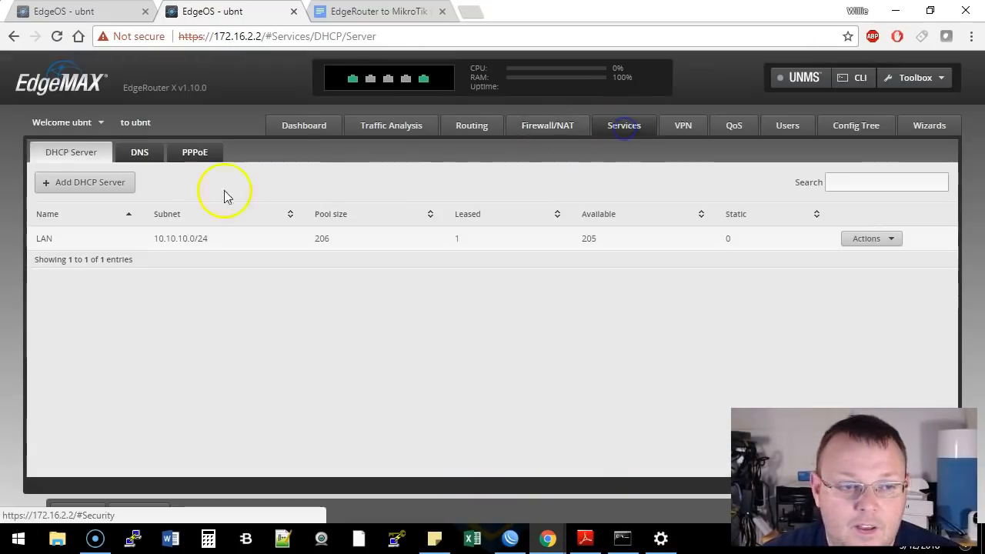
# - View the LAN DHCP server's leases, confirming 10.10.10.39 is leased to LabUniFiAP-AC-Mesh, and close the details
pyautogui.click(871, 237)
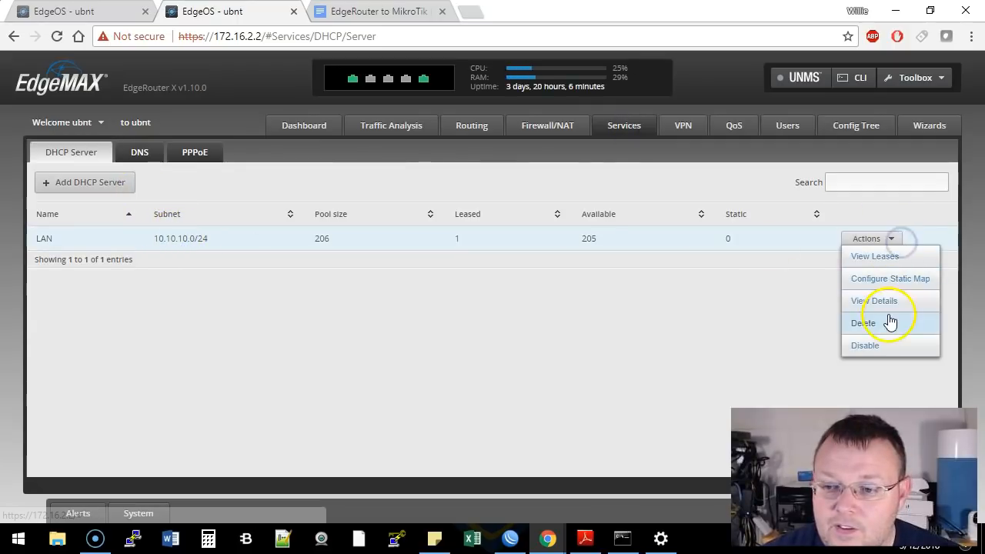
pyautogui.click(877, 300)
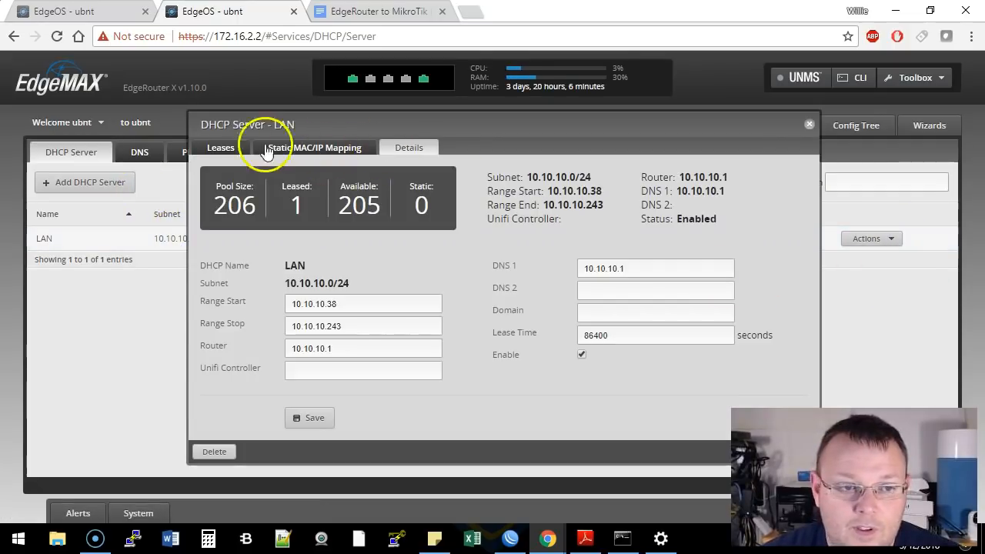
pyautogui.click(220, 147)
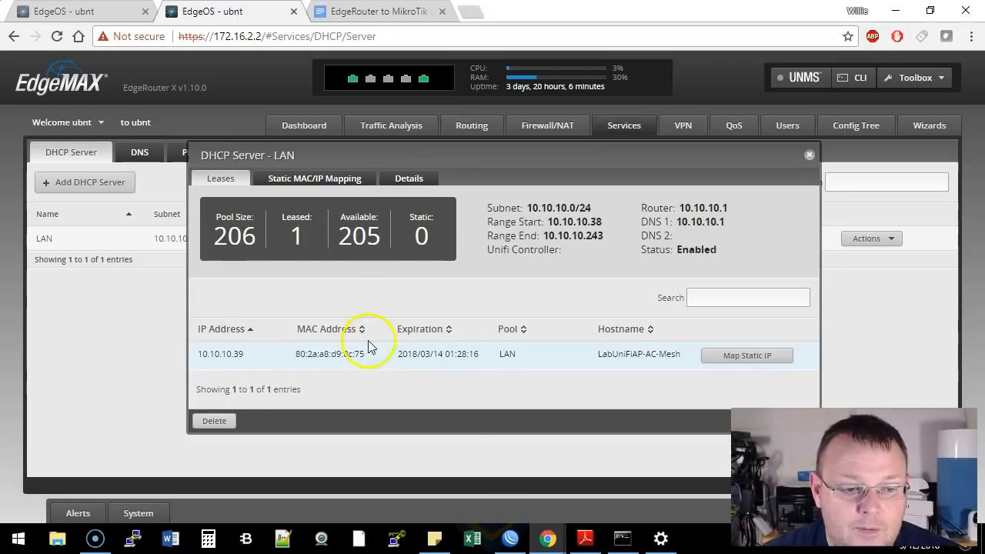
pyautogui.click(809, 153)
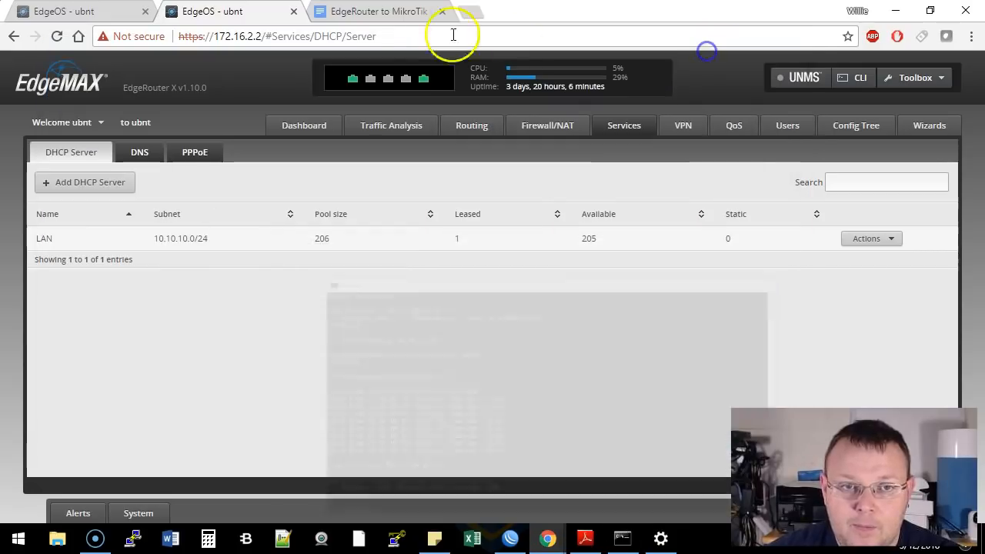
# - Switch to the 'EdgeRouter to MikroTik IPsec VPN' Google Docs reference tab
pyautogui.click(395, 11)
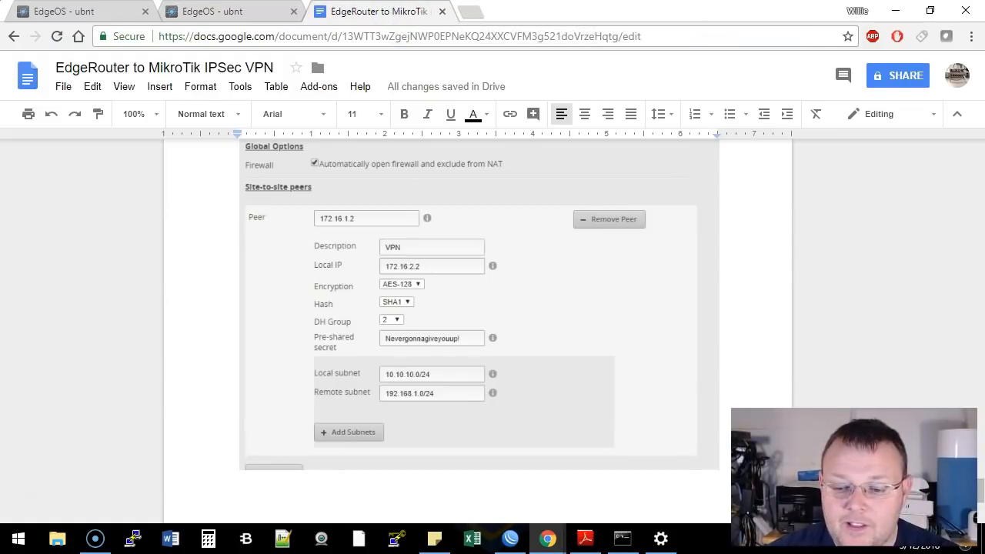